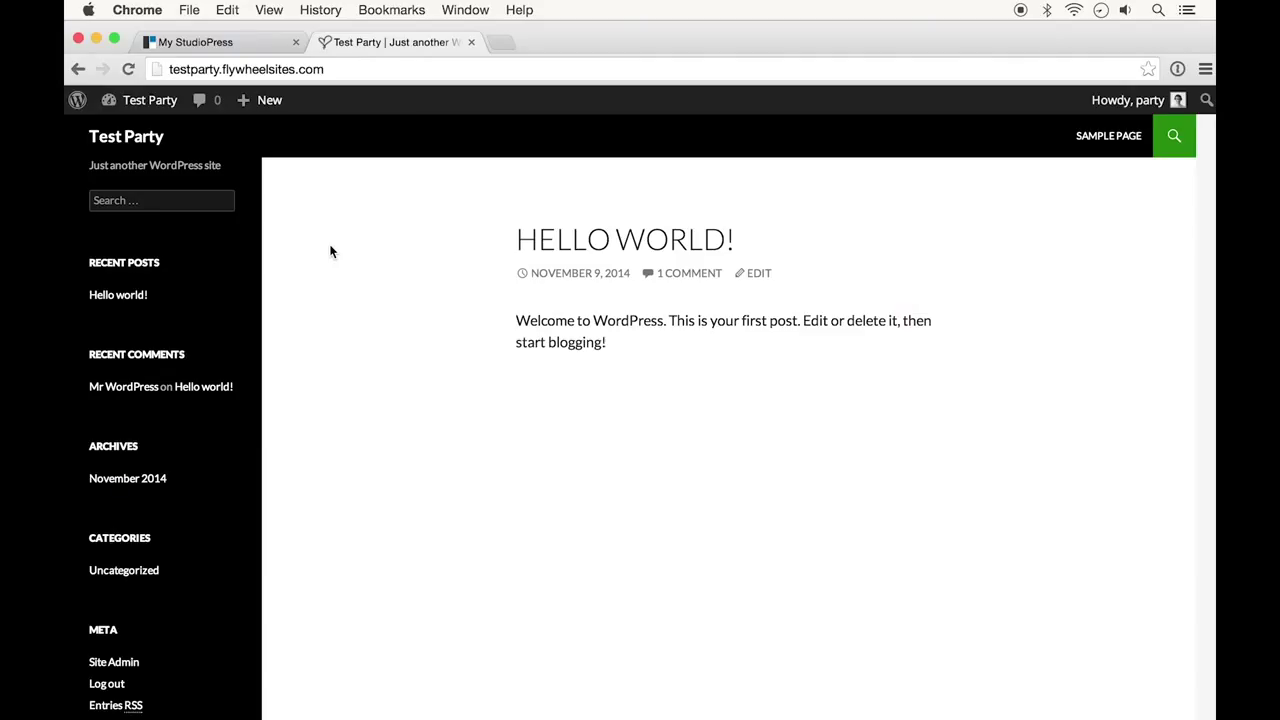
{"action": "mouse_move", "coordinate": [372, 36]}
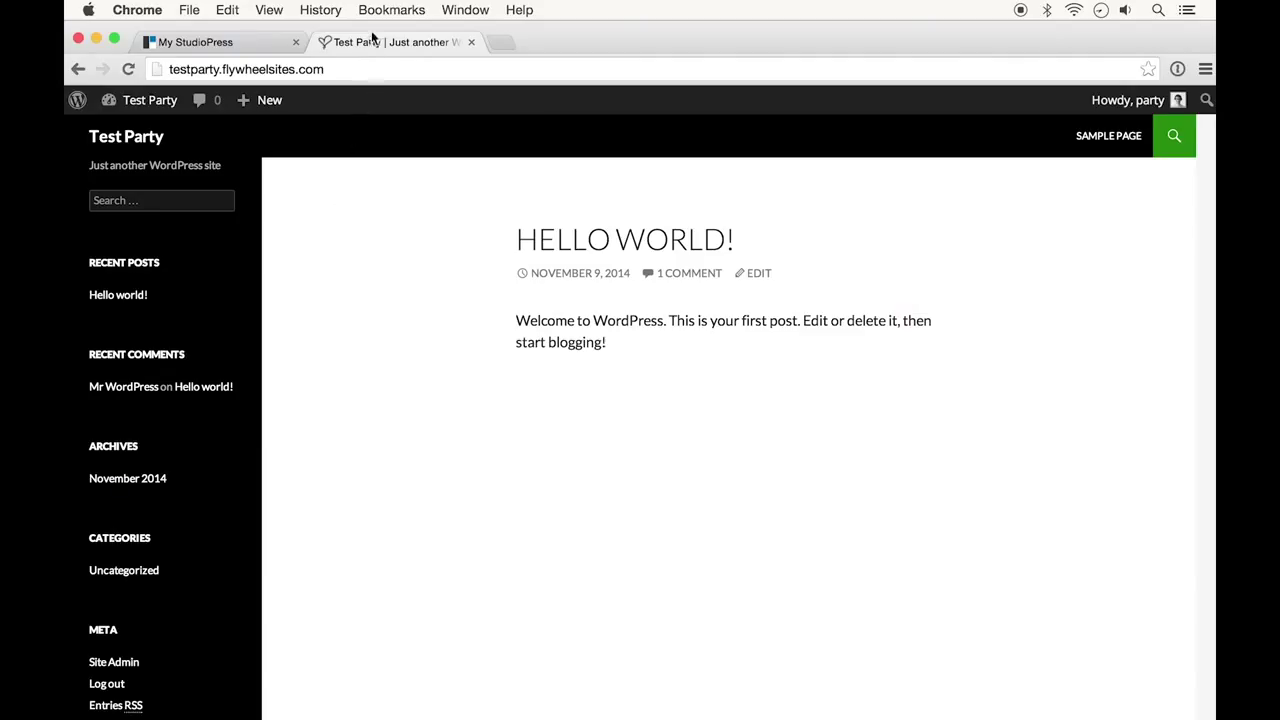
{"action": "mouse_move", "coordinate": [376, 42]}
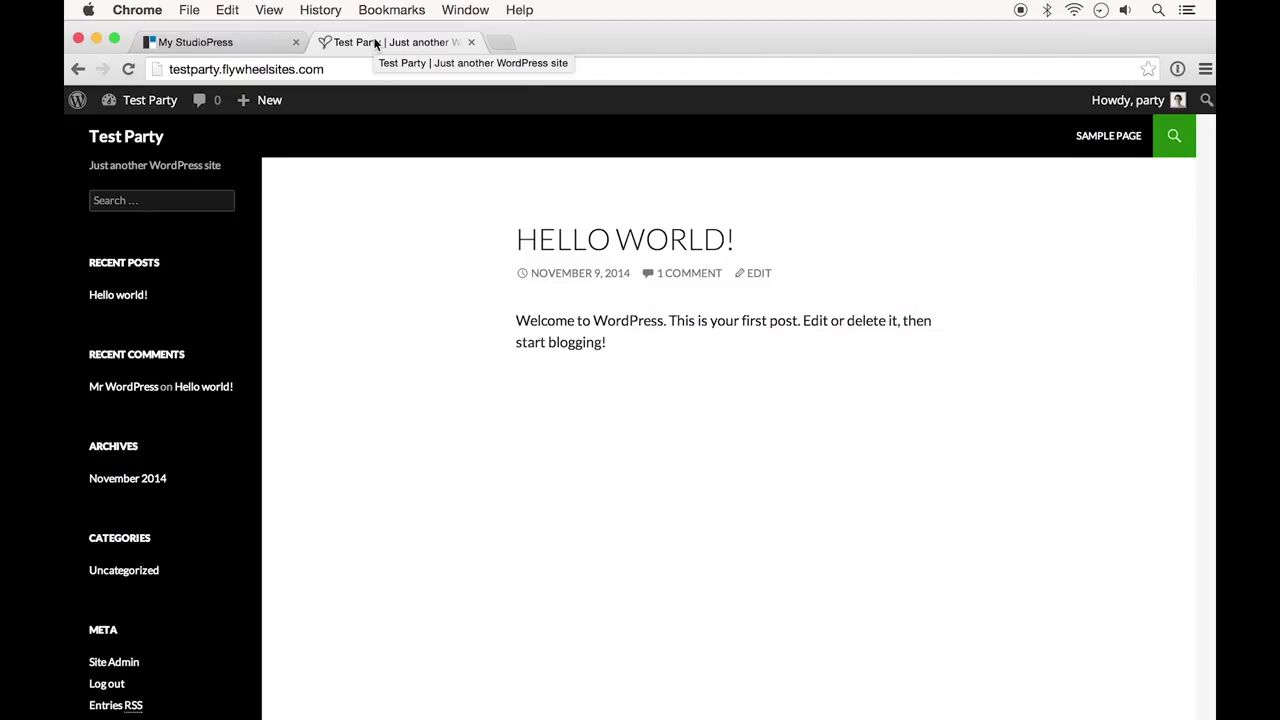
Step: Go to the My StudioPress account page and reach the My Downloads list
{"action": "left_click", "coordinate": [210, 42]}
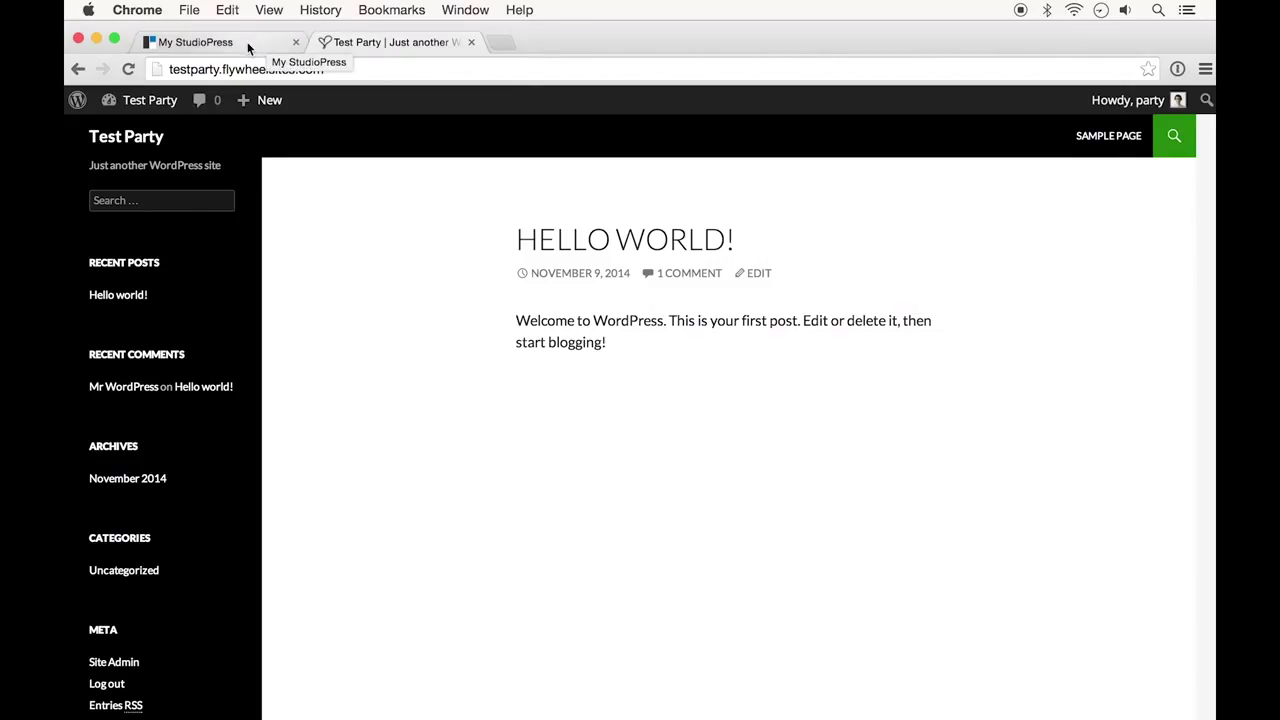
{"action": "left_click", "coordinate": [196, 42]}
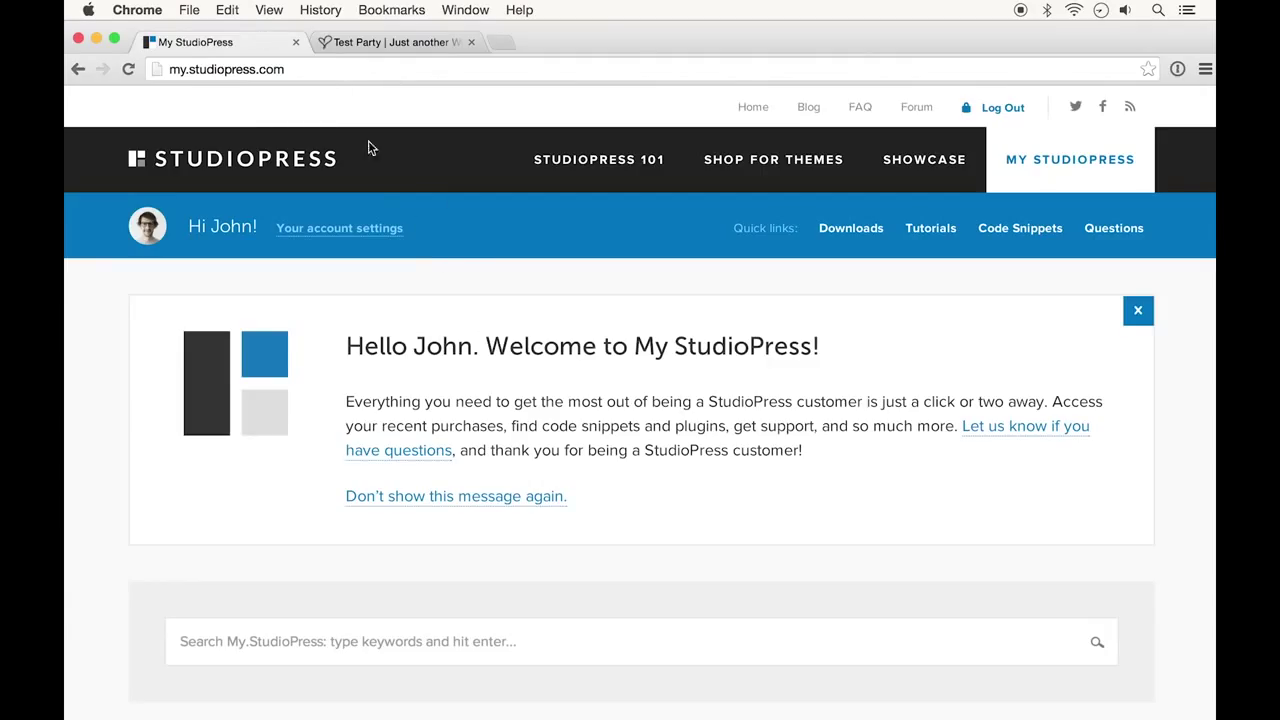
{"action": "scroll", "scroll_direction": "down", "scroll_amount": 3}
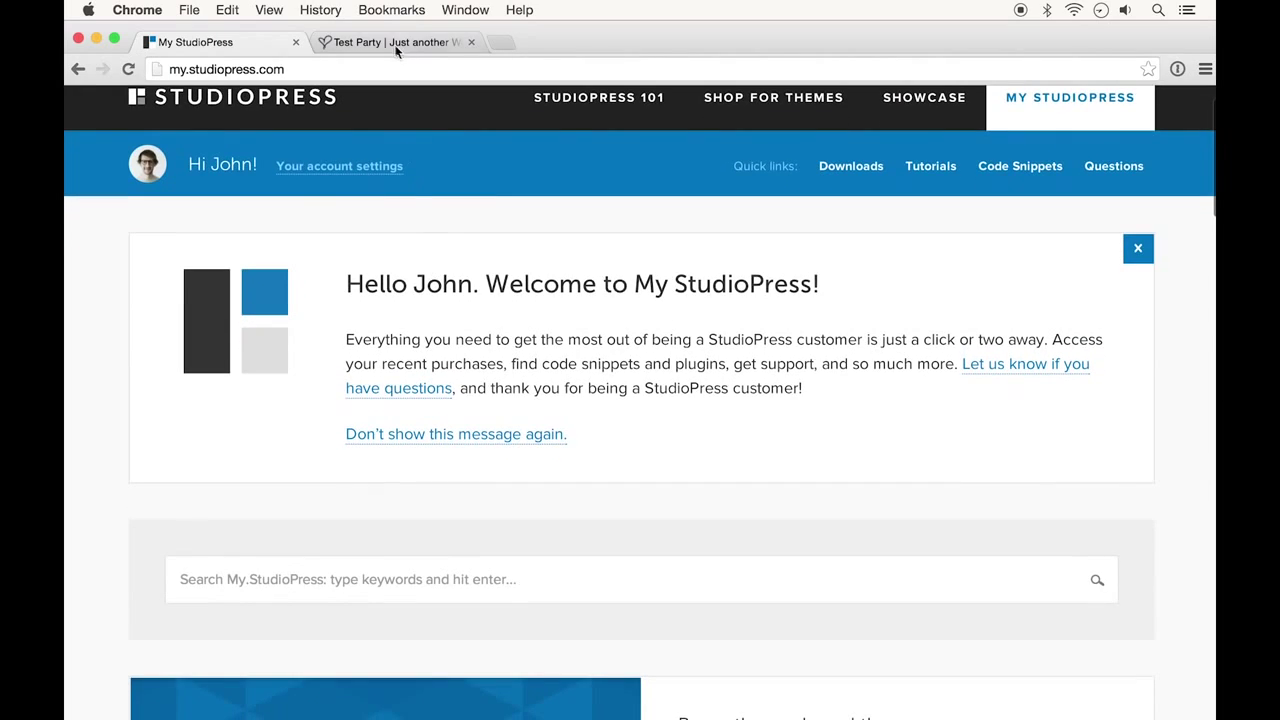
{"action": "scroll", "scroll_direction": "down", "scroll_amount": 3}
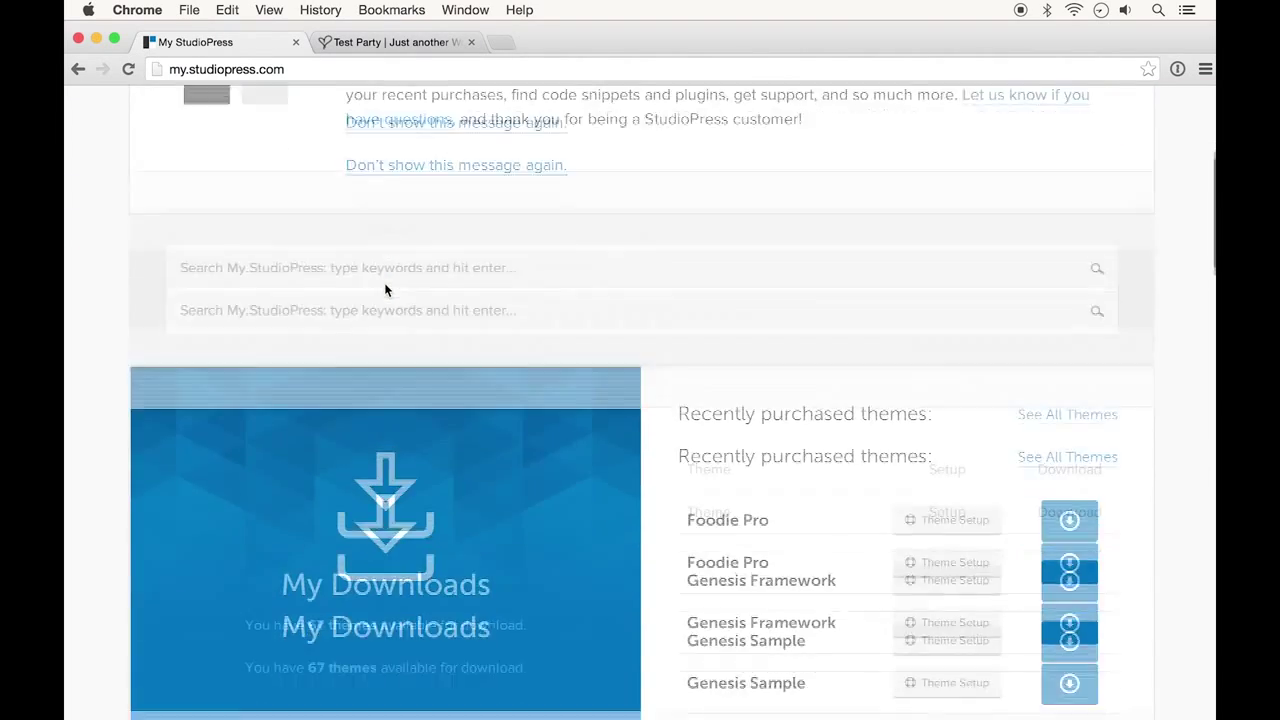
{"action": "scroll", "scroll_direction": "down", "scroll_amount": 3}
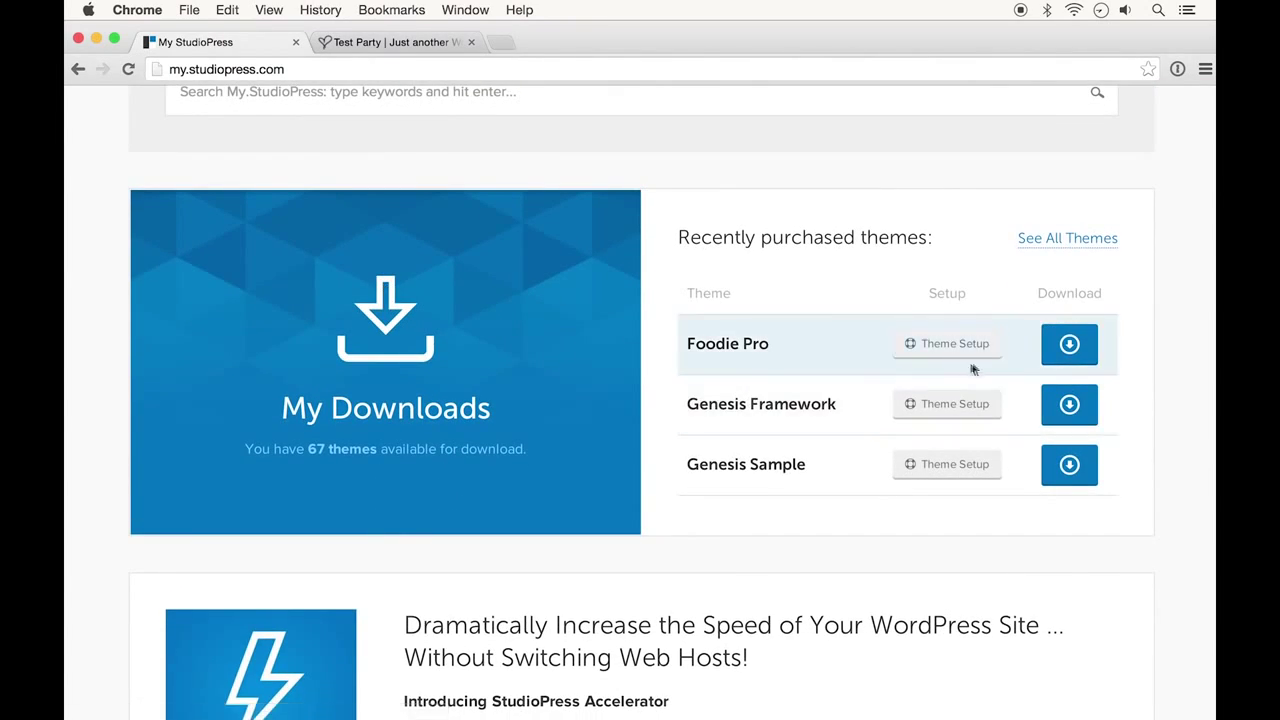
Step: Download the Genesis Framework and Foodie Pro theme zip files
{"action": "left_click", "coordinate": [1068, 404]}
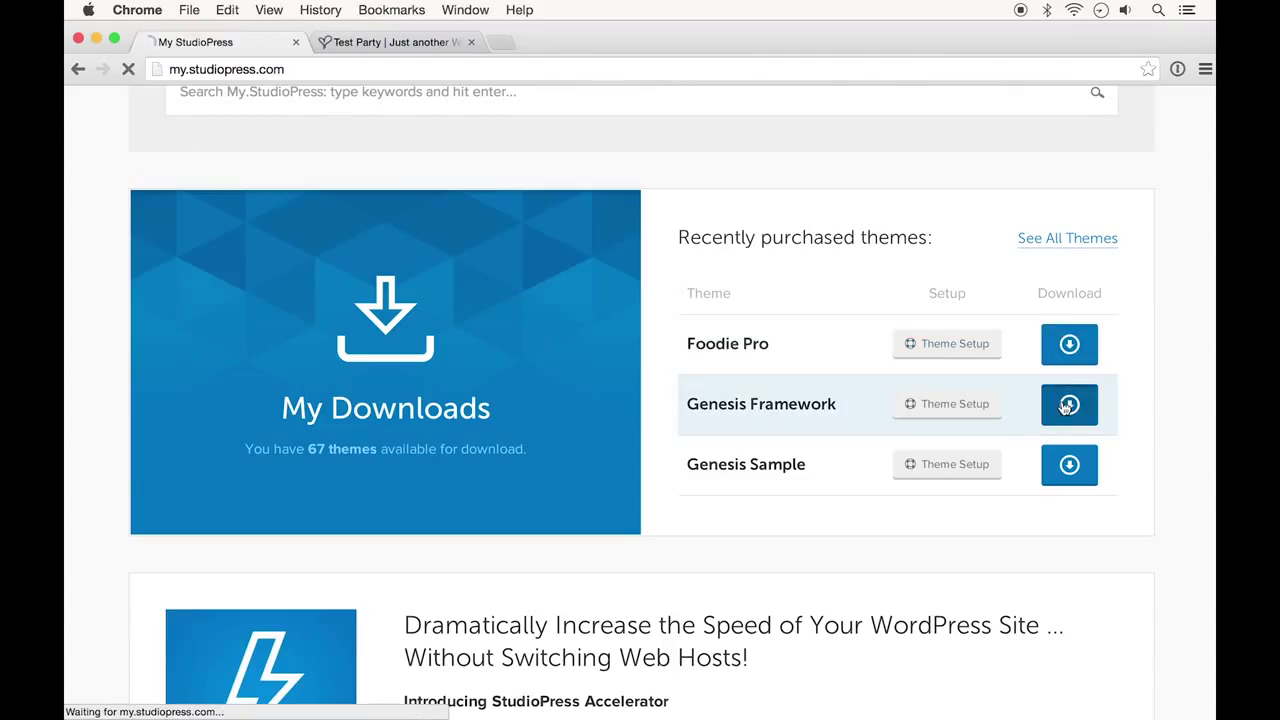
{"action": "left_click", "coordinate": [1068, 404]}
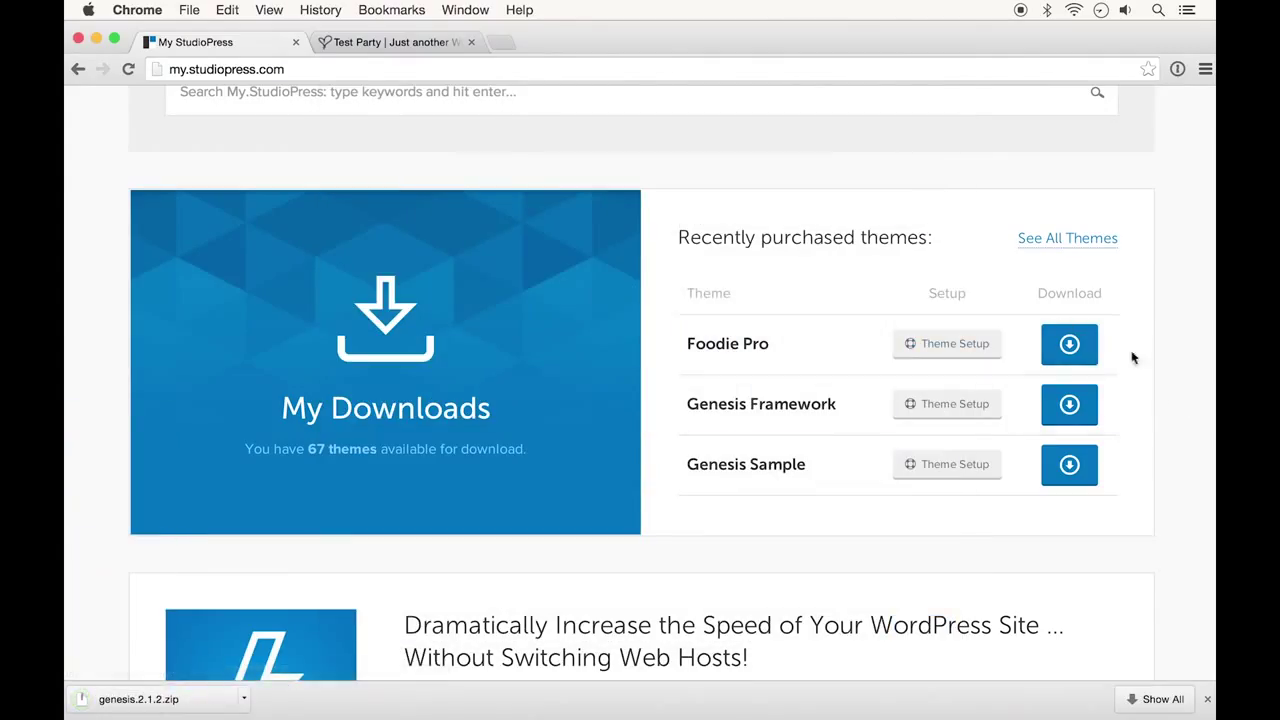
{"action": "left_click", "coordinate": [1068, 344]}
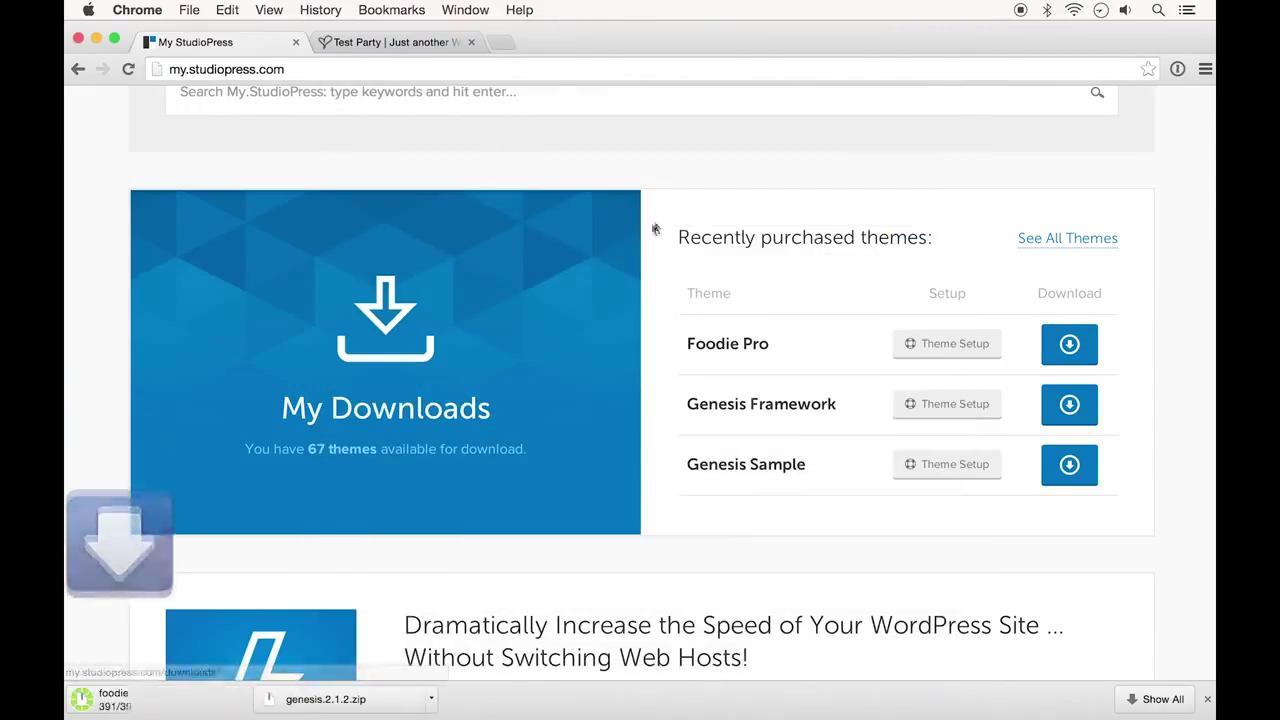
{"action": "left_click", "coordinate": [1068, 344]}
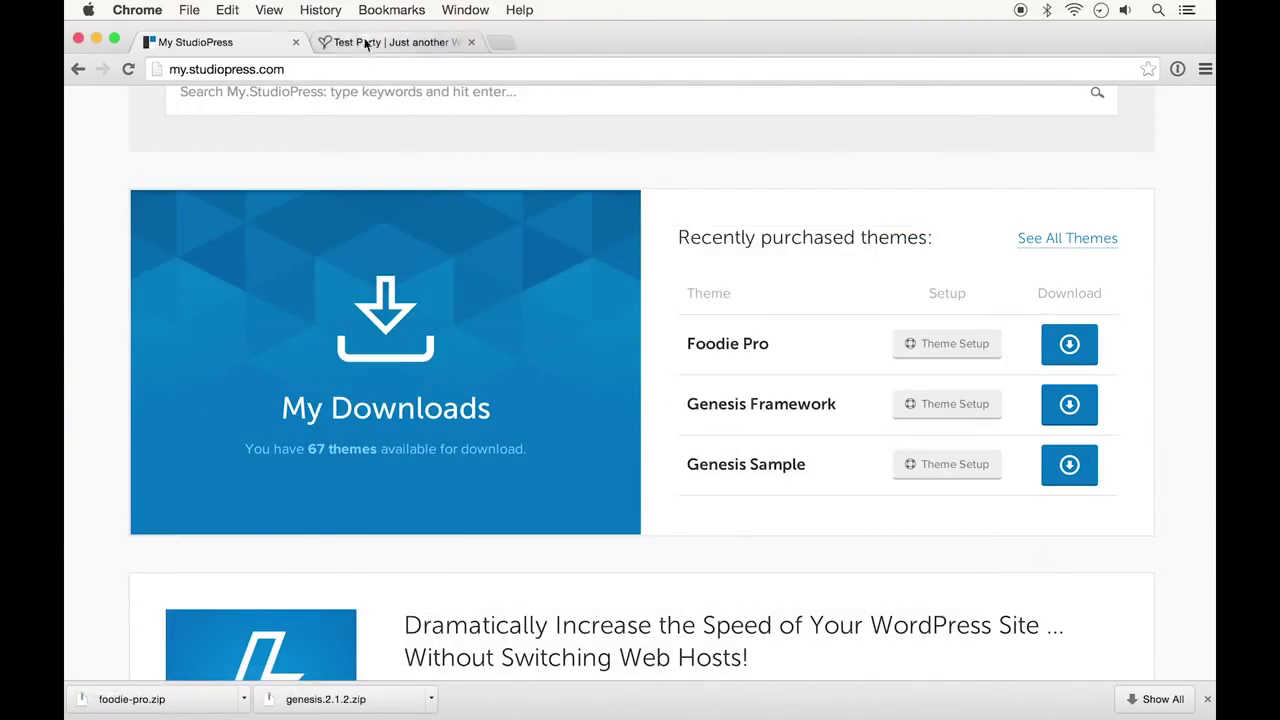
Step: Return to the test WordPress site's dashboard and reach the theme upload form
{"action": "left_click", "coordinate": [390, 42]}
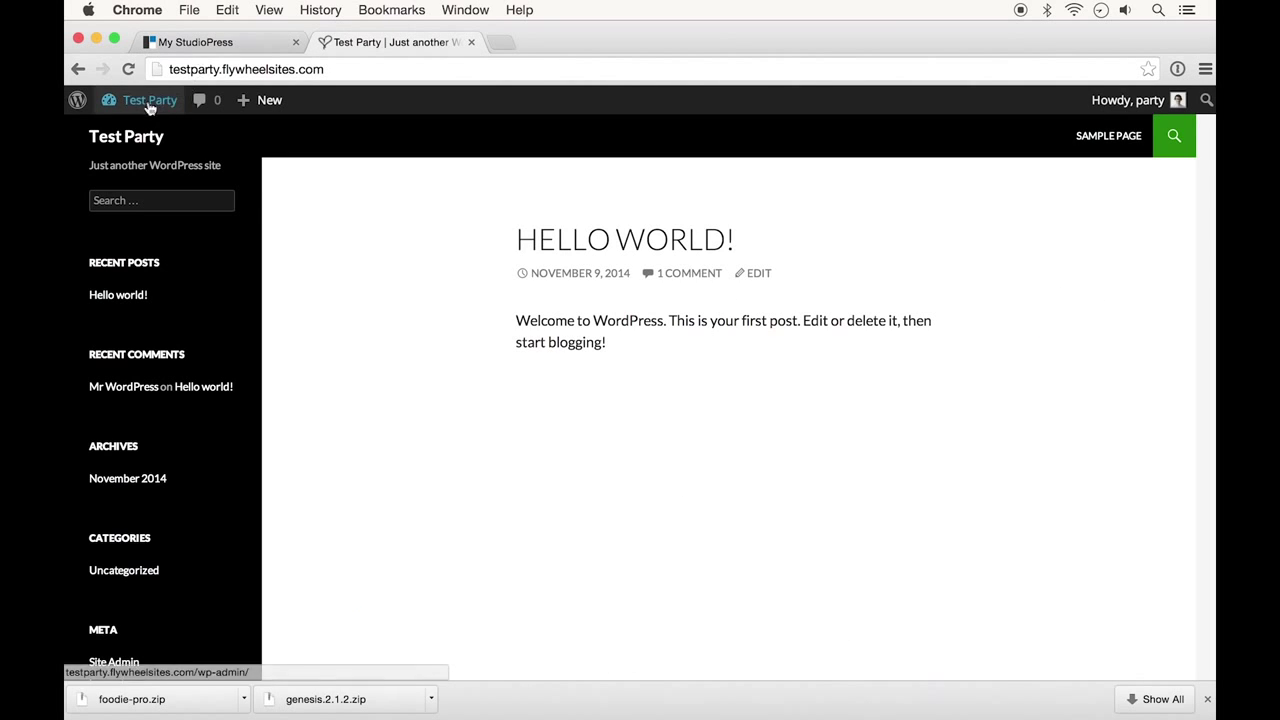
{"action": "left_click", "coordinate": [148, 100]}
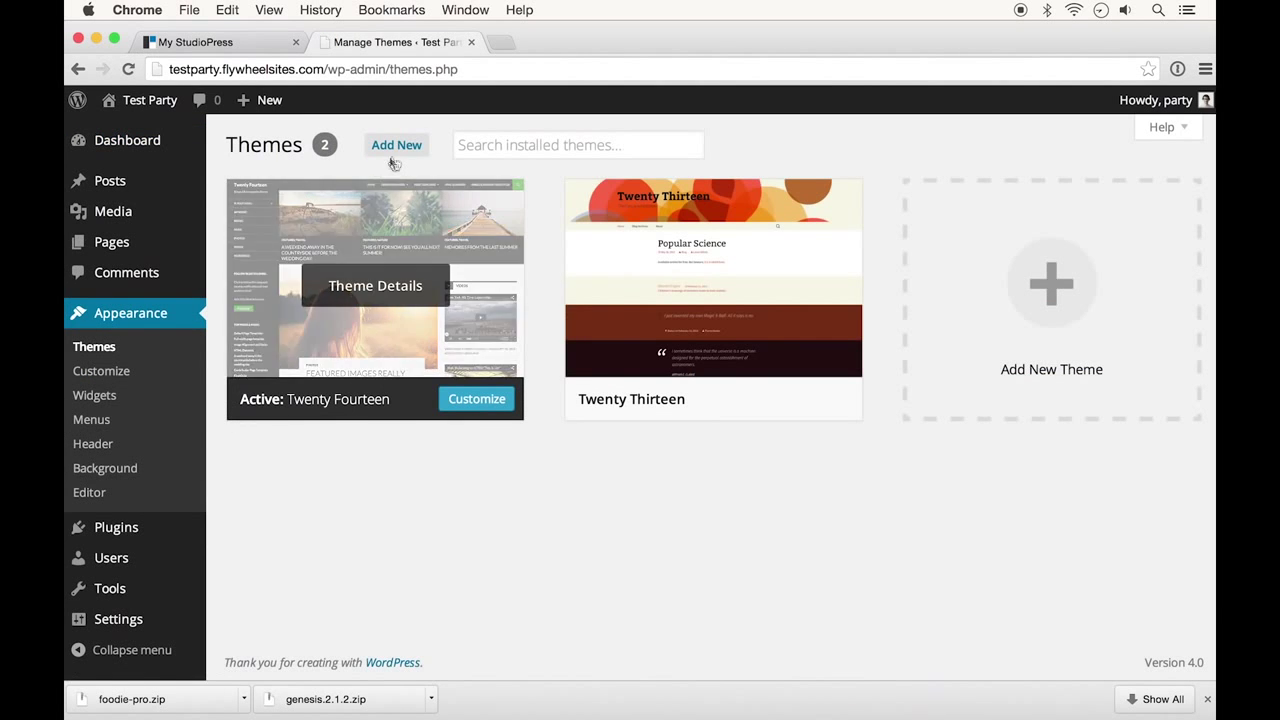
{"action": "left_click", "coordinate": [396, 144]}
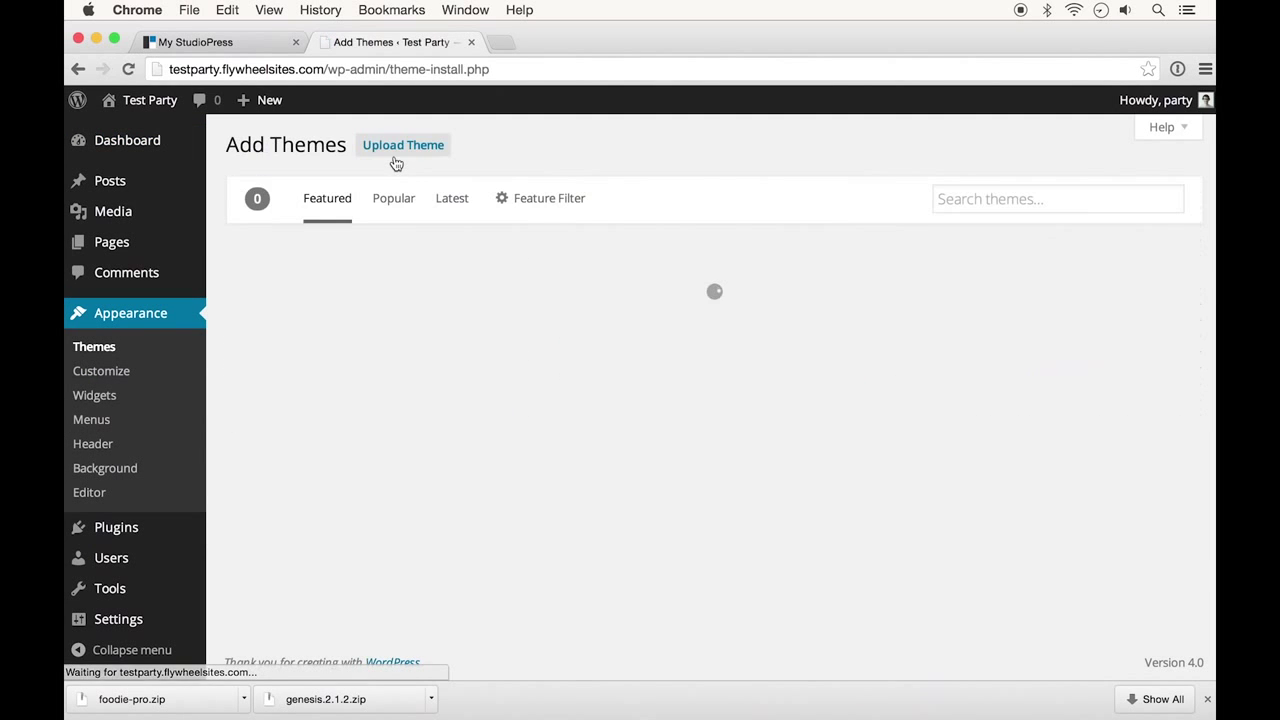
{"action": "left_click", "coordinate": [404, 144]}
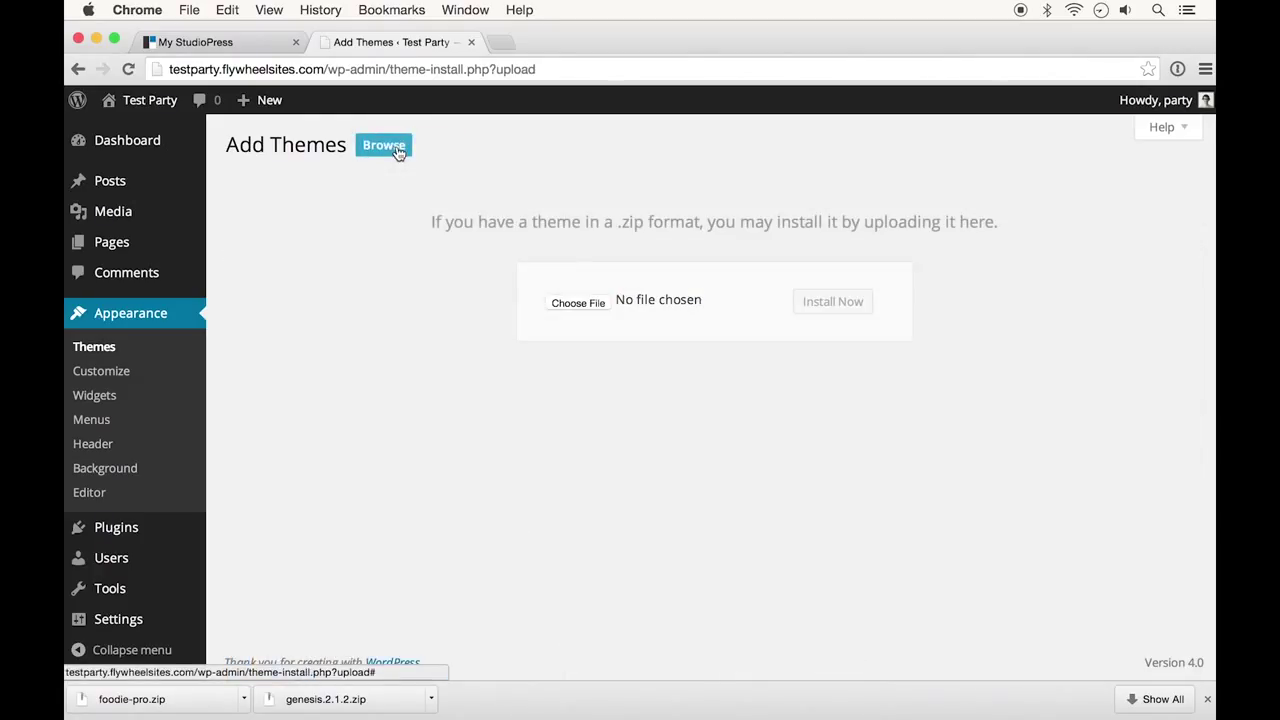
Step: Upload and install genesis.2.1.2.zip, then return to the installed themes list
{"action": "left_click", "coordinate": [576, 304]}
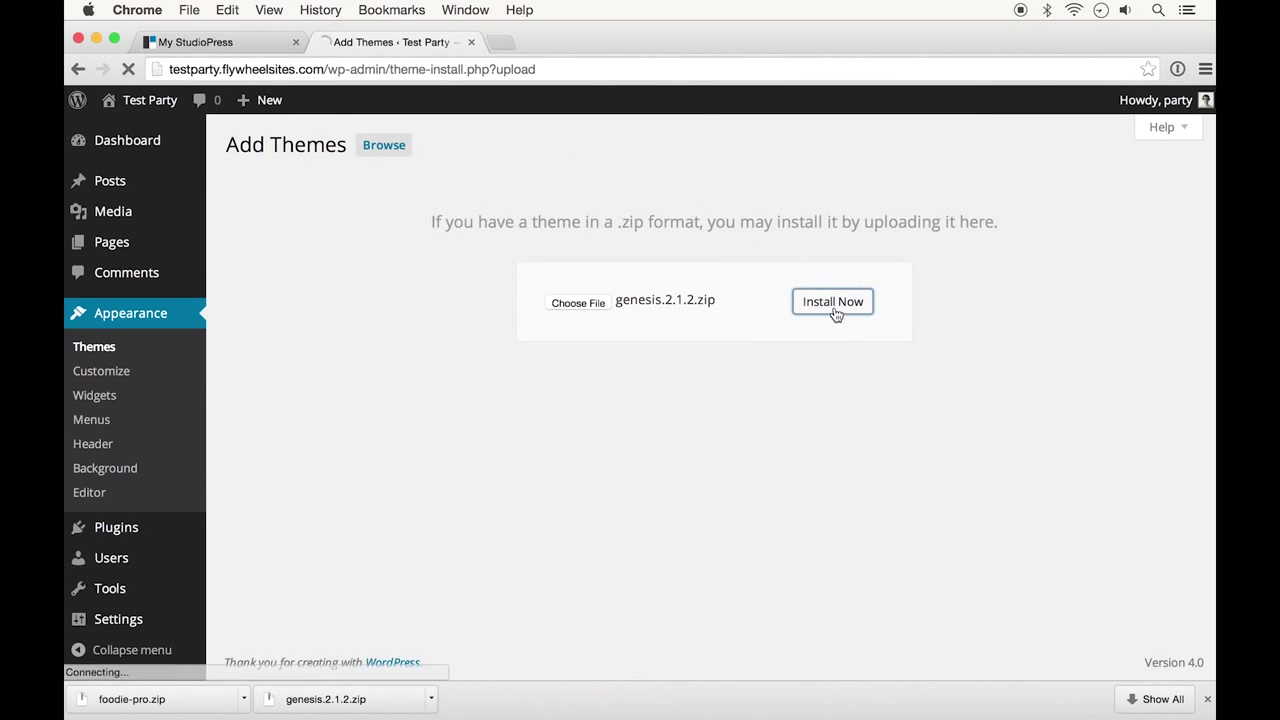
{"action": "left_click", "coordinate": [832, 300]}
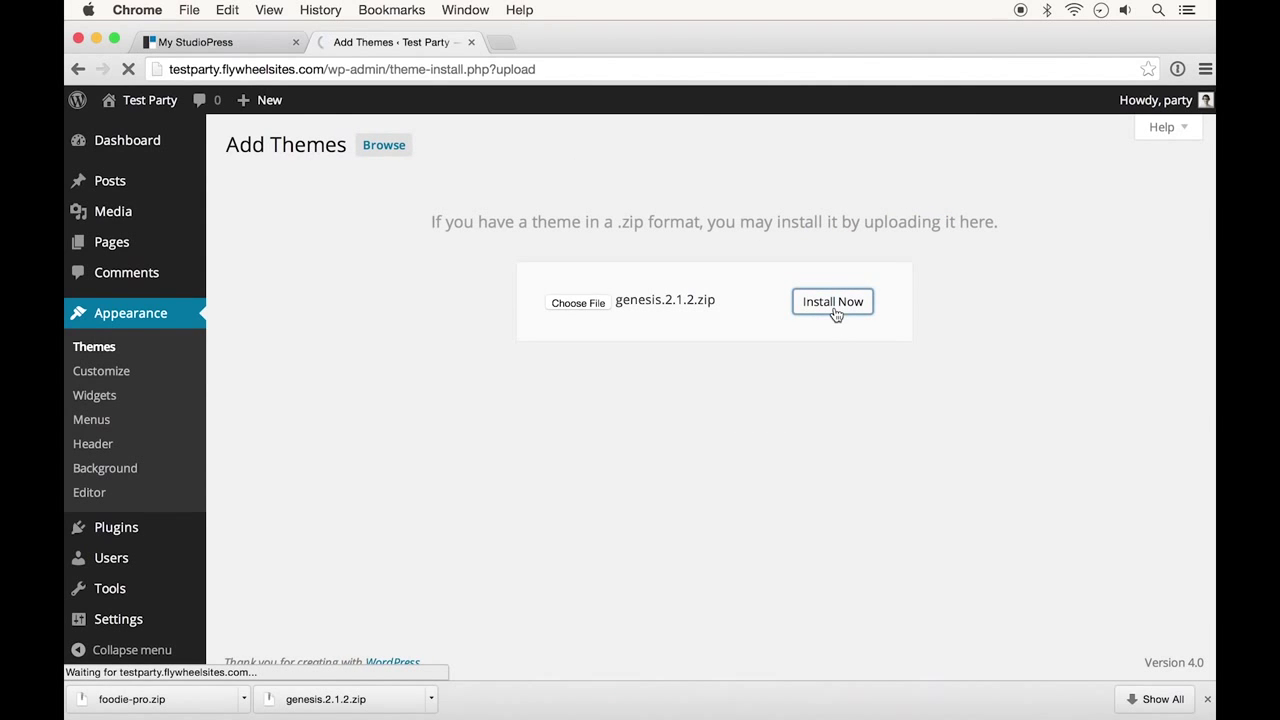
{"action": "left_click", "coordinate": [832, 300]}
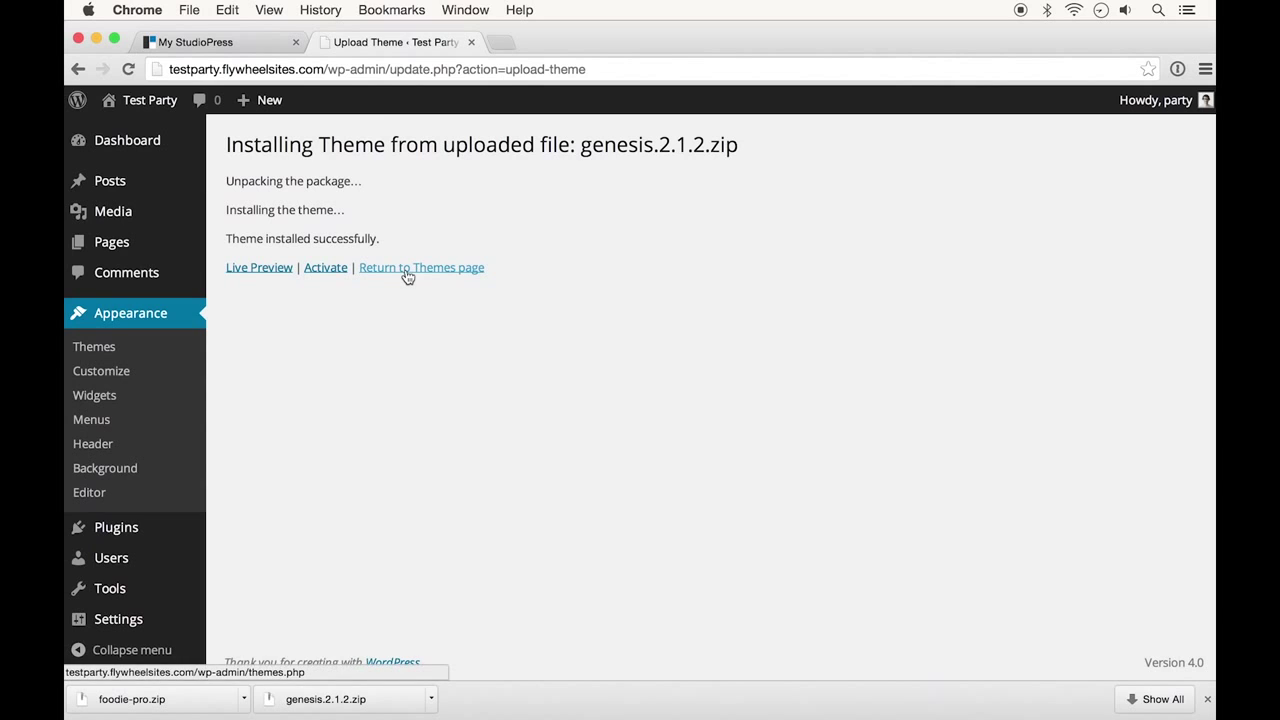
{"action": "left_click", "coordinate": [420, 268]}
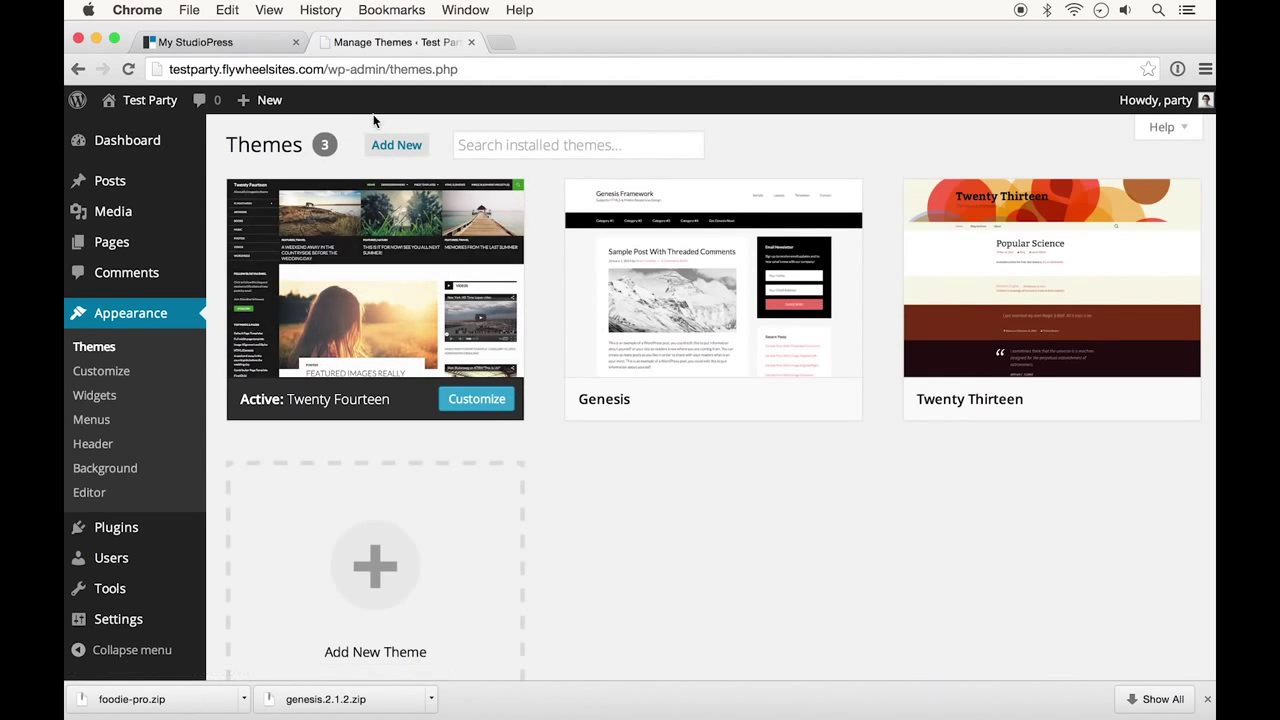
Step: Upload and install the foodie-pro.zip theme
{"action": "left_click", "coordinate": [396, 144]}
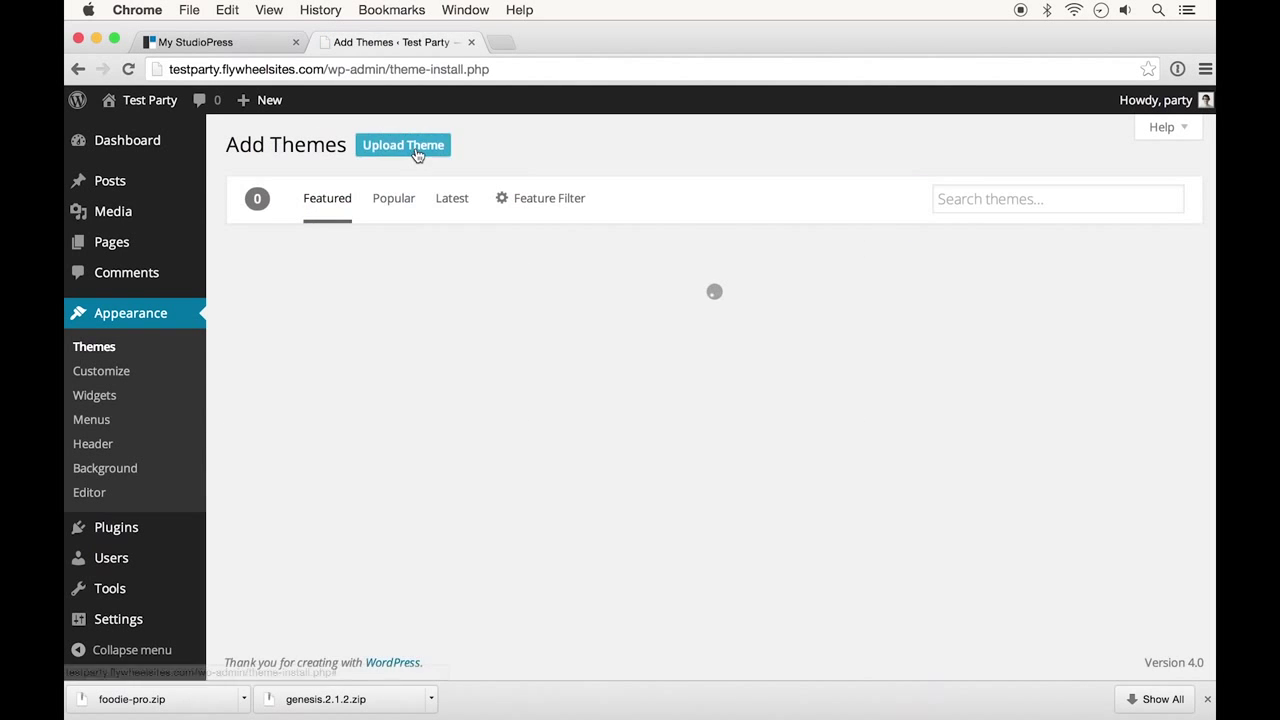
{"action": "left_click", "coordinate": [404, 144]}
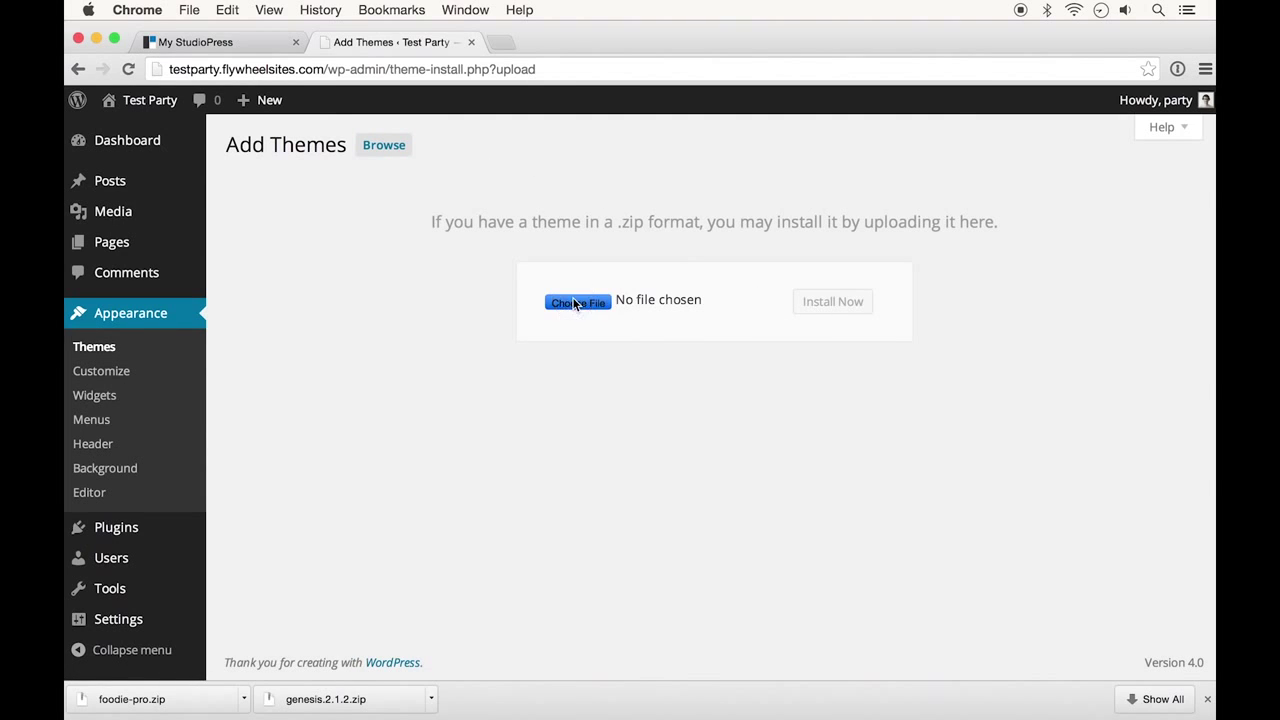
{"action": "left_click", "coordinate": [578, 300]}
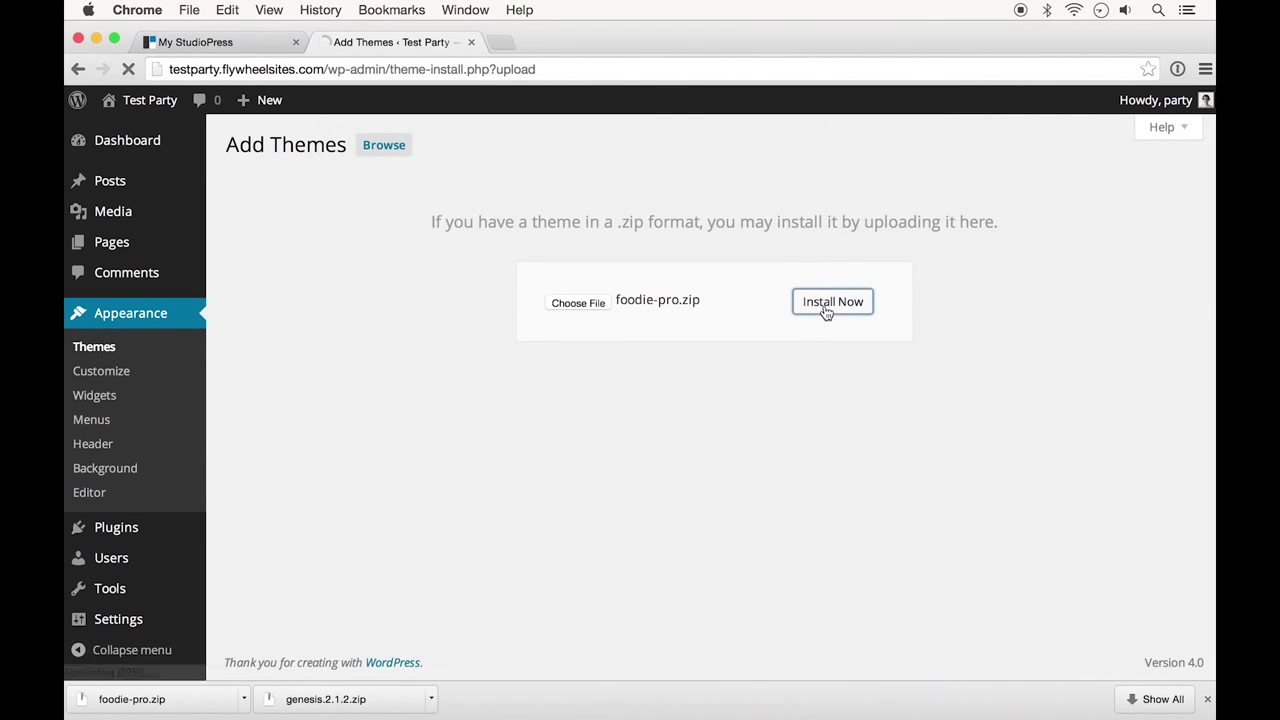
{"action": "left_click", "coordinate": [832, 300]}
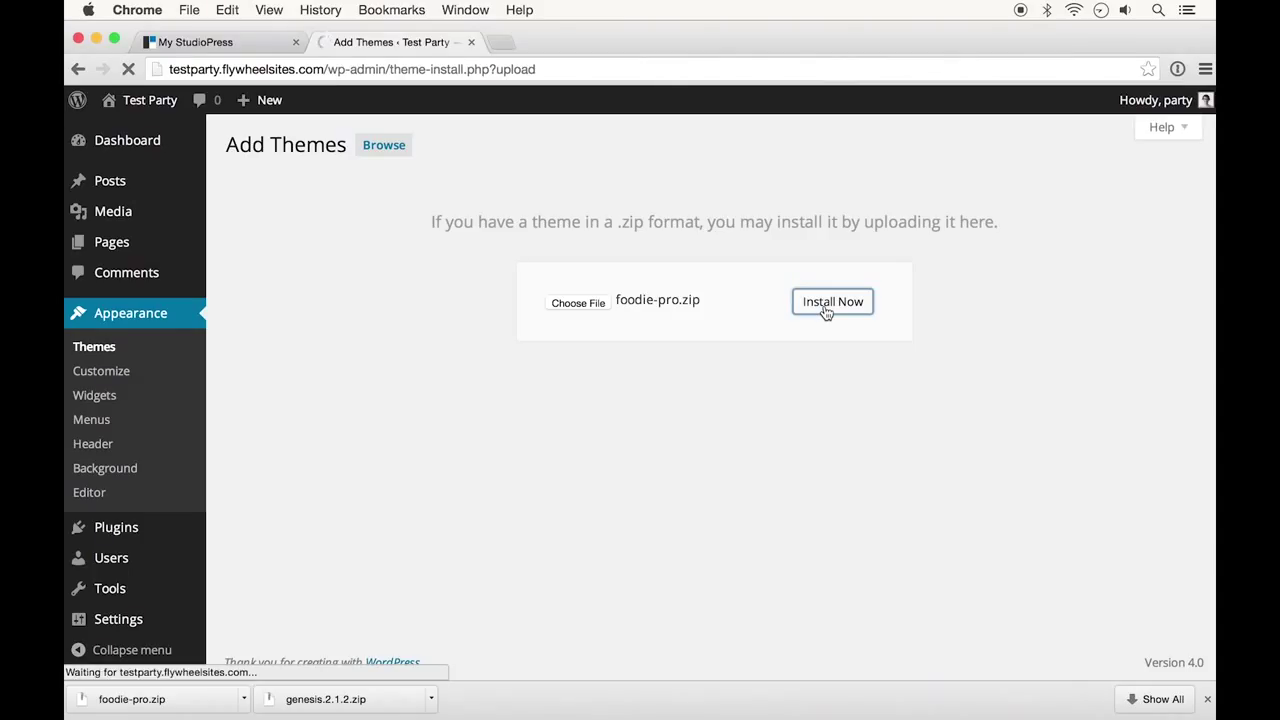
{"action": "left_click", "coordinate": [832, 300]}
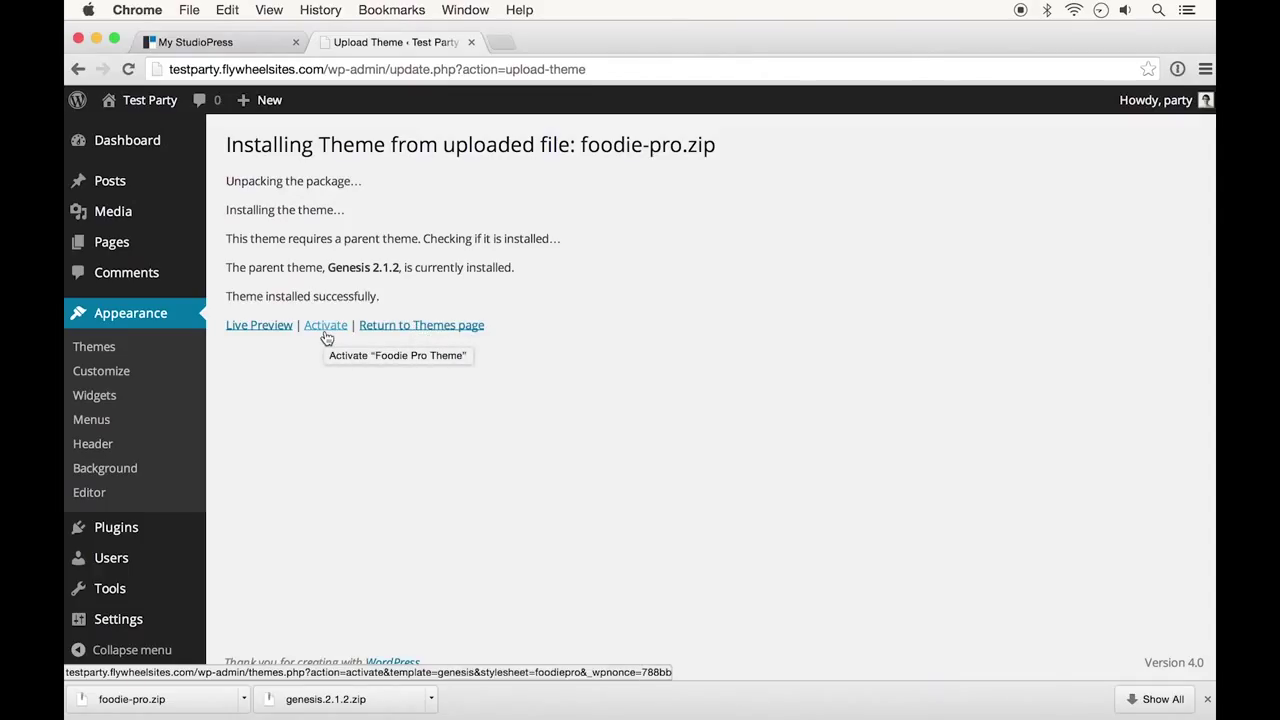
Step: Activate Foodie Pro as the site's theme
{"action": "left_click", "coordinate": [324, 324]}
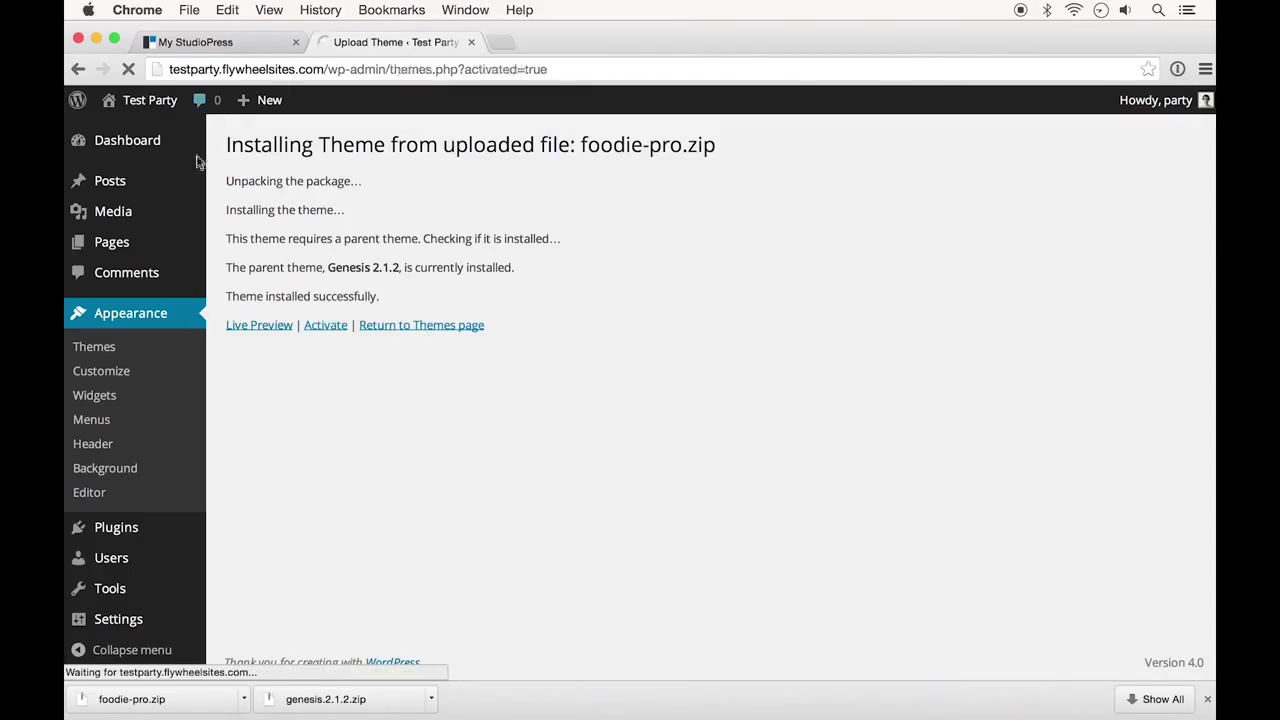
{"action": "left_click", "coordinate": [324, 324]}
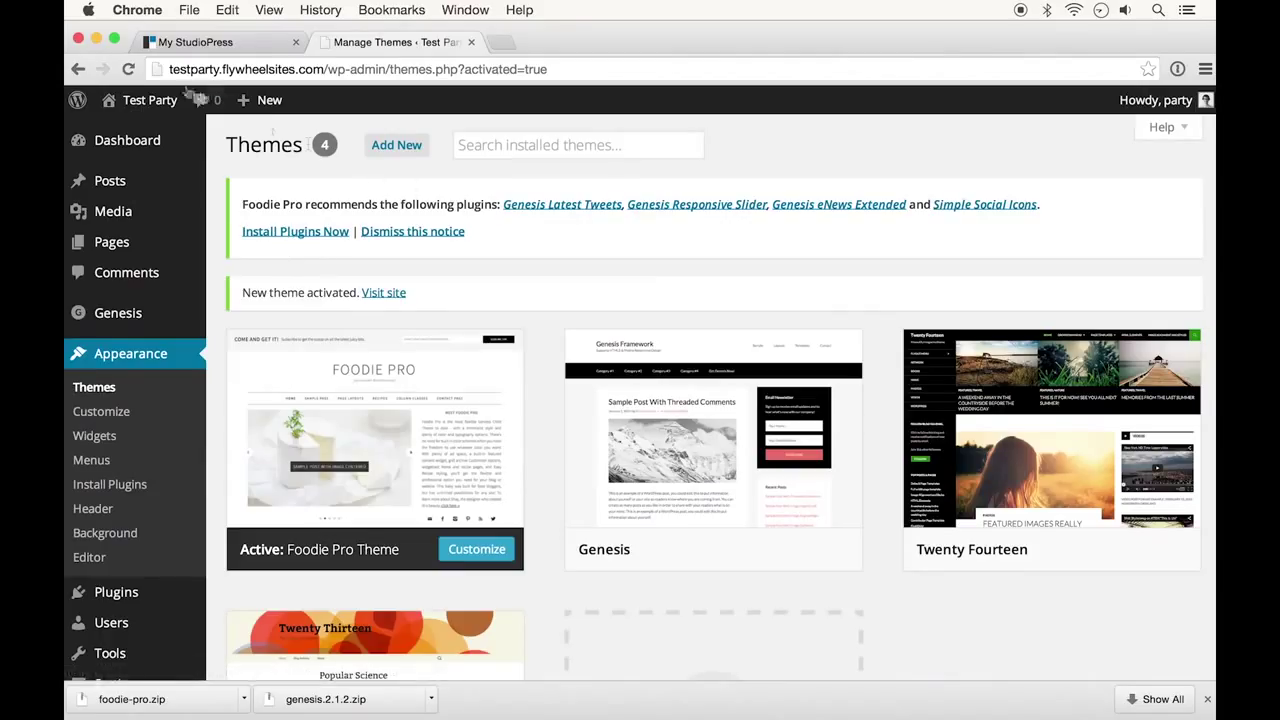
Step: View the live Test Party site with the Foodie Pro design, then return to Themes
{"action": "left_click", "coordinate": [384, 292]}
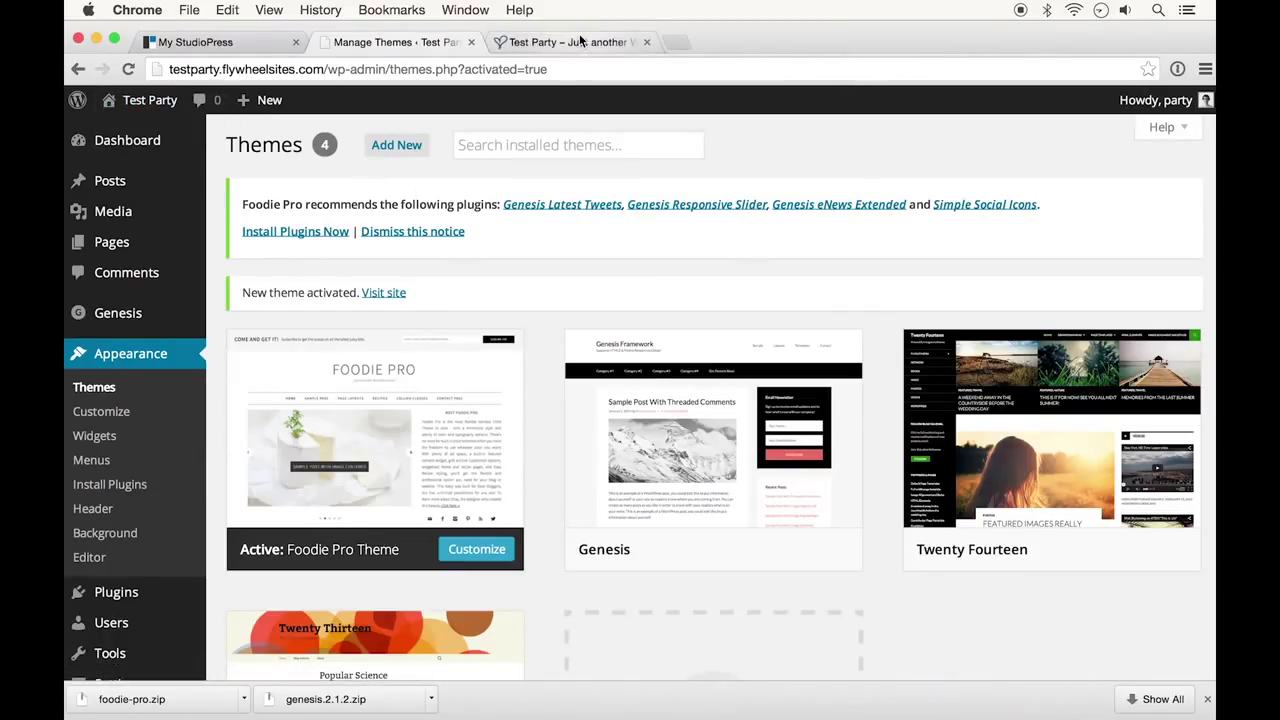
{"action": "left_click", "coordinate": [384, 292]}
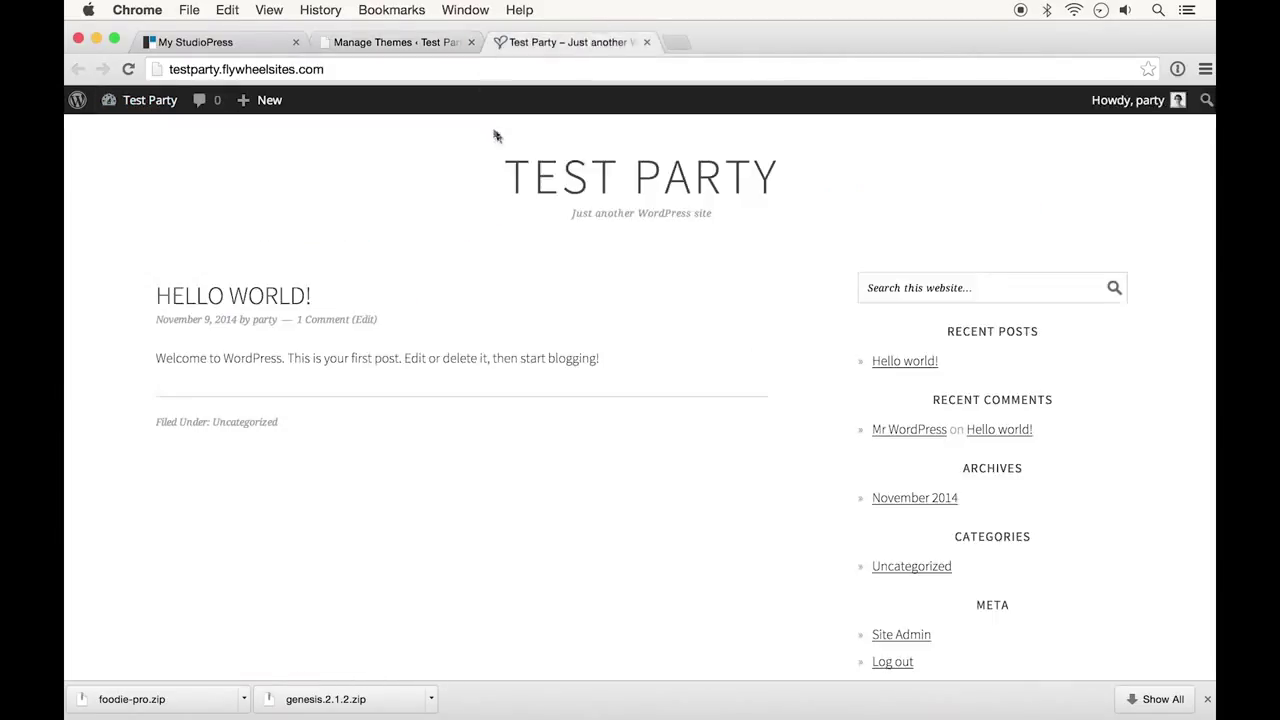
{"action": "mouse_move", "coordinate": [726, 392]}
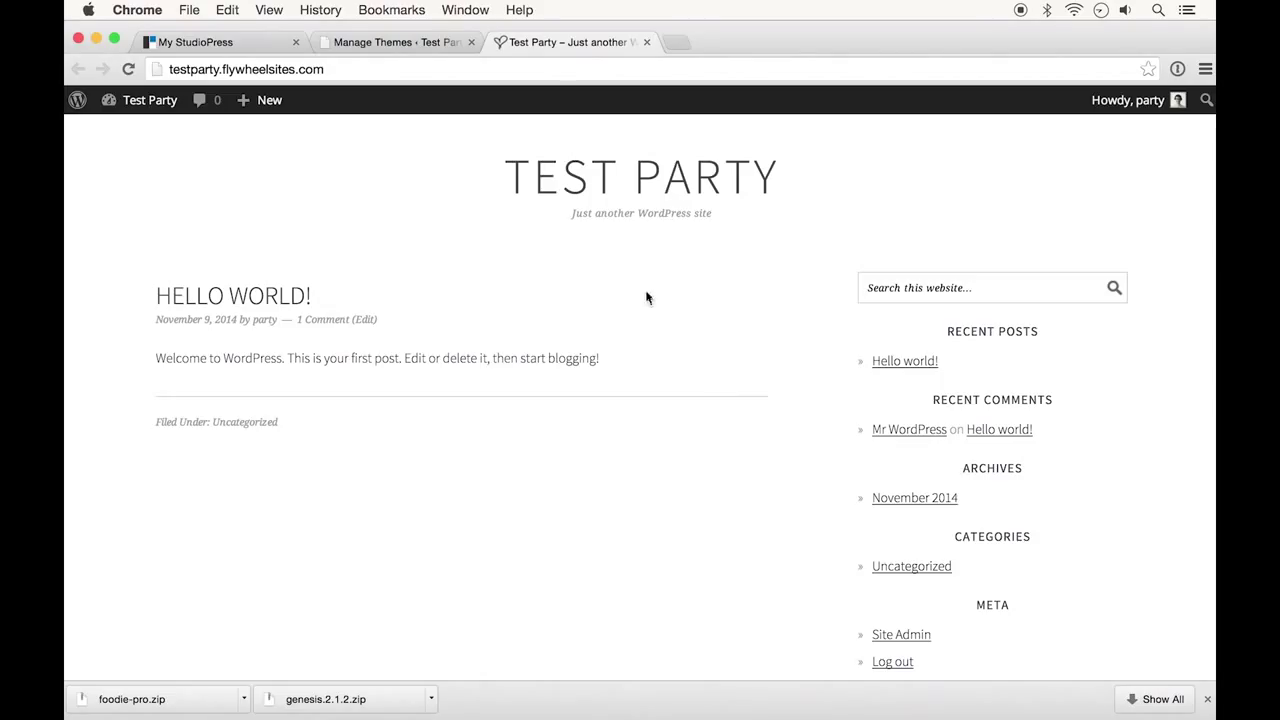
{"action": "left_click", "coordinate": [390, 42]}
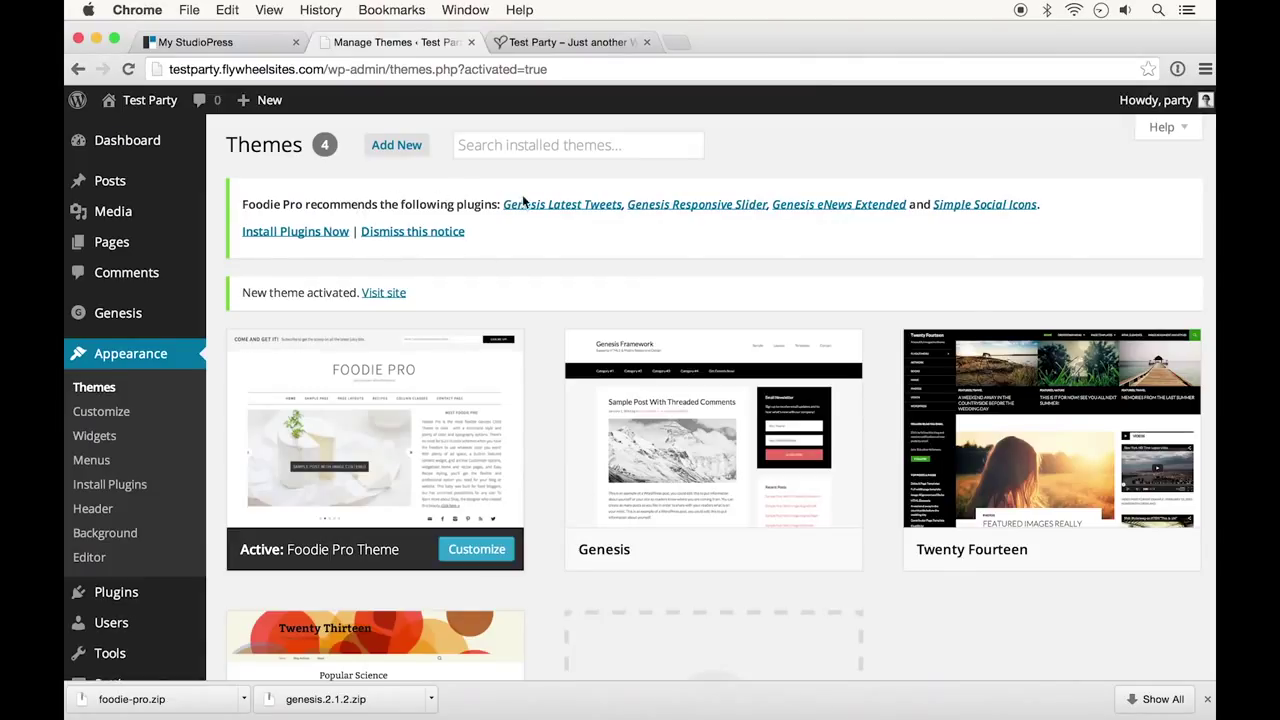
{"action": "mouse_move", "coordinate": [562, 204]}
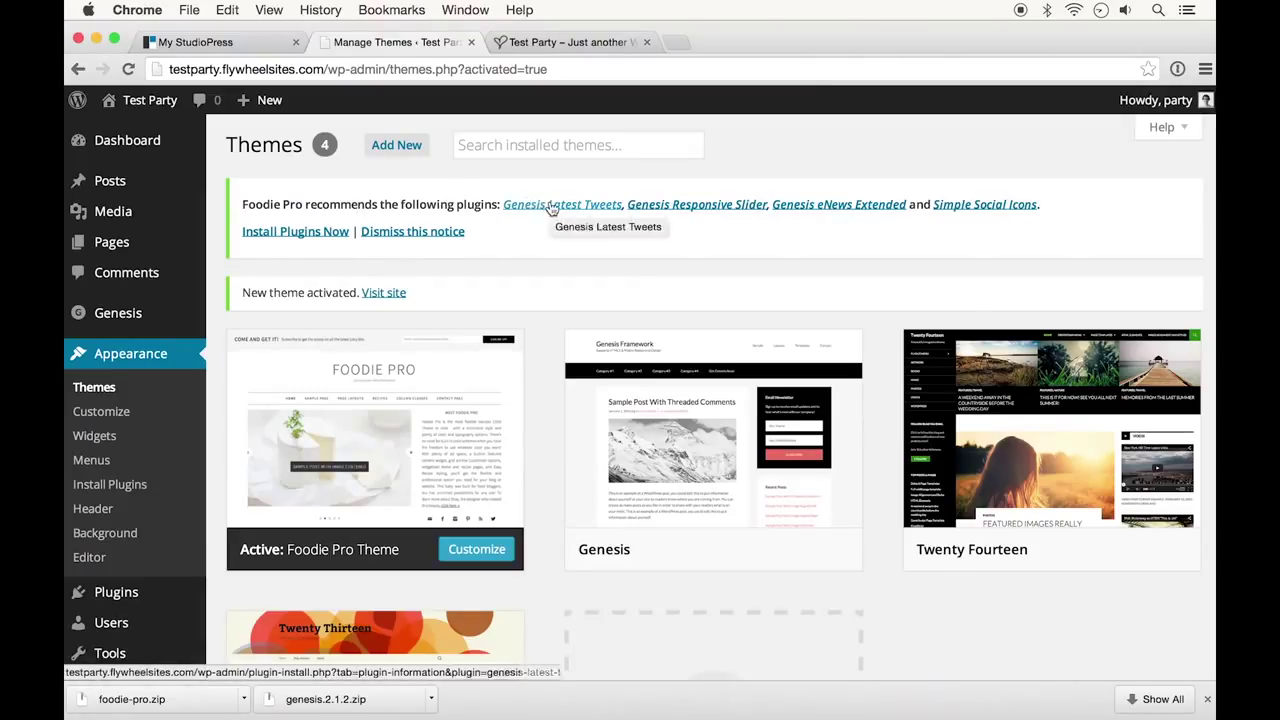
{"action": "mouse_move", "coordinate": [562, 204]}
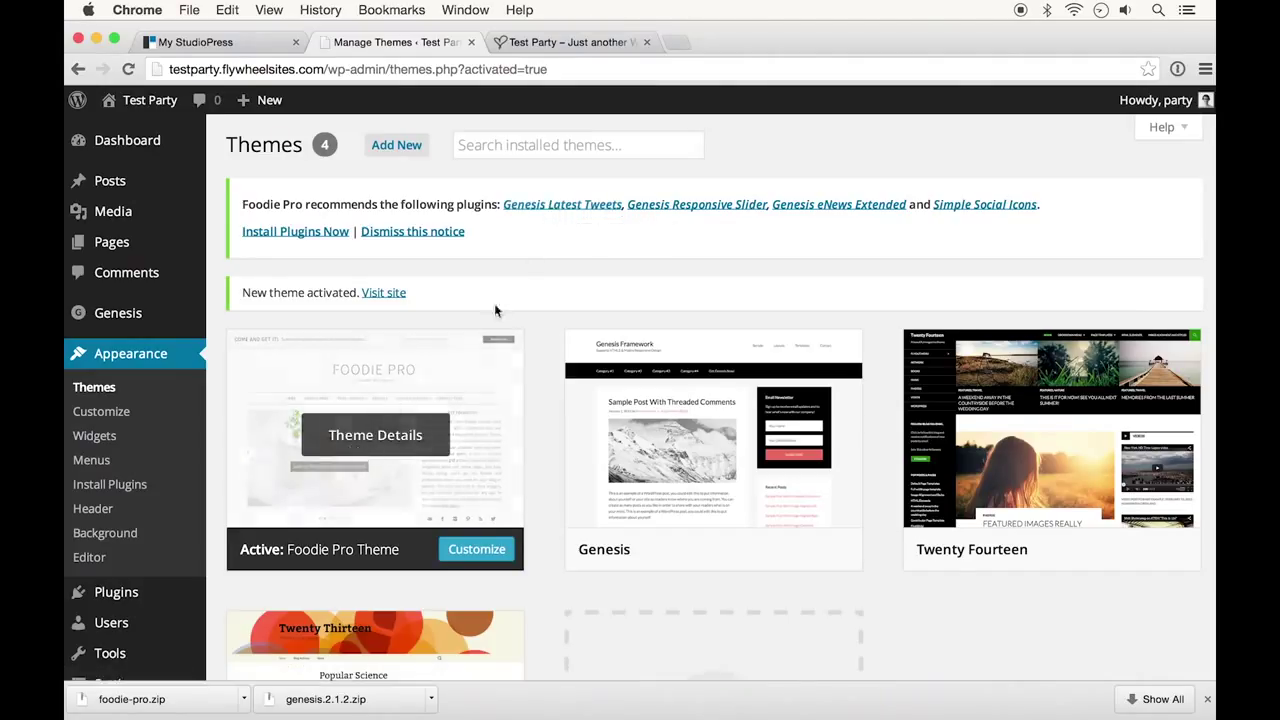
{"action": "mouse_move", "coordinate": [562, 204]}
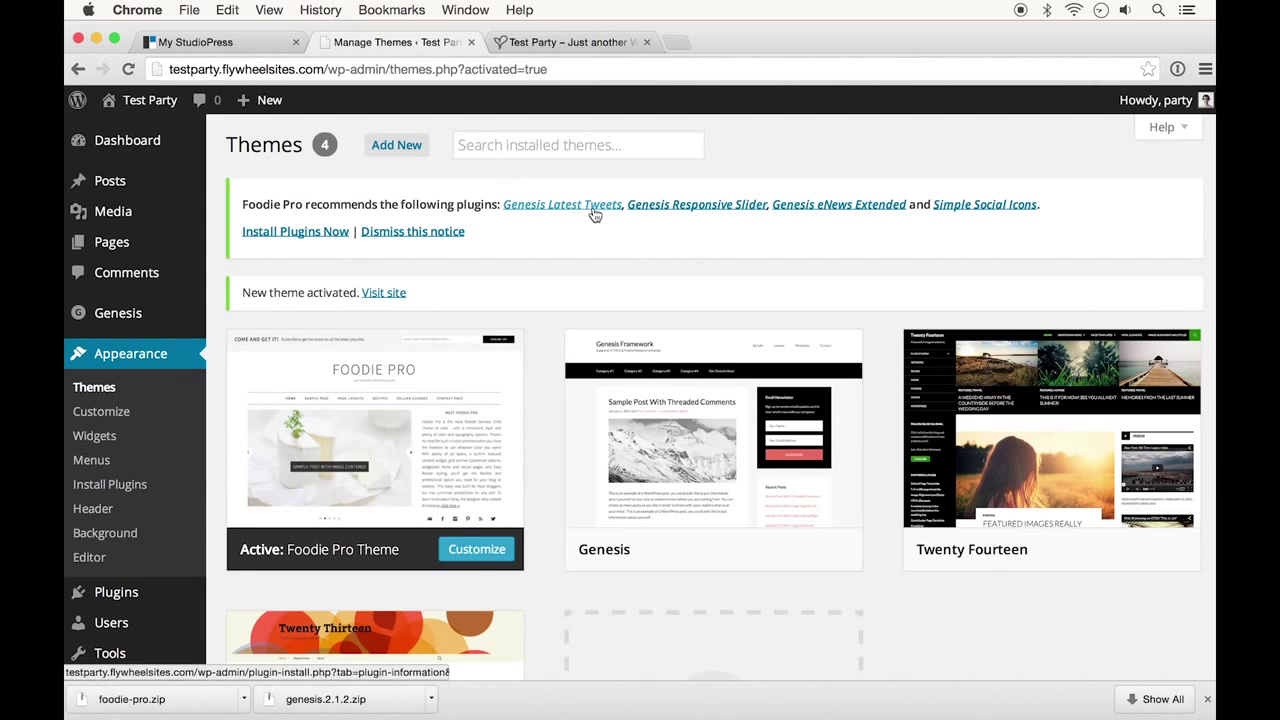
{"action": "mouse_move", "coordinate": [562, 204]}
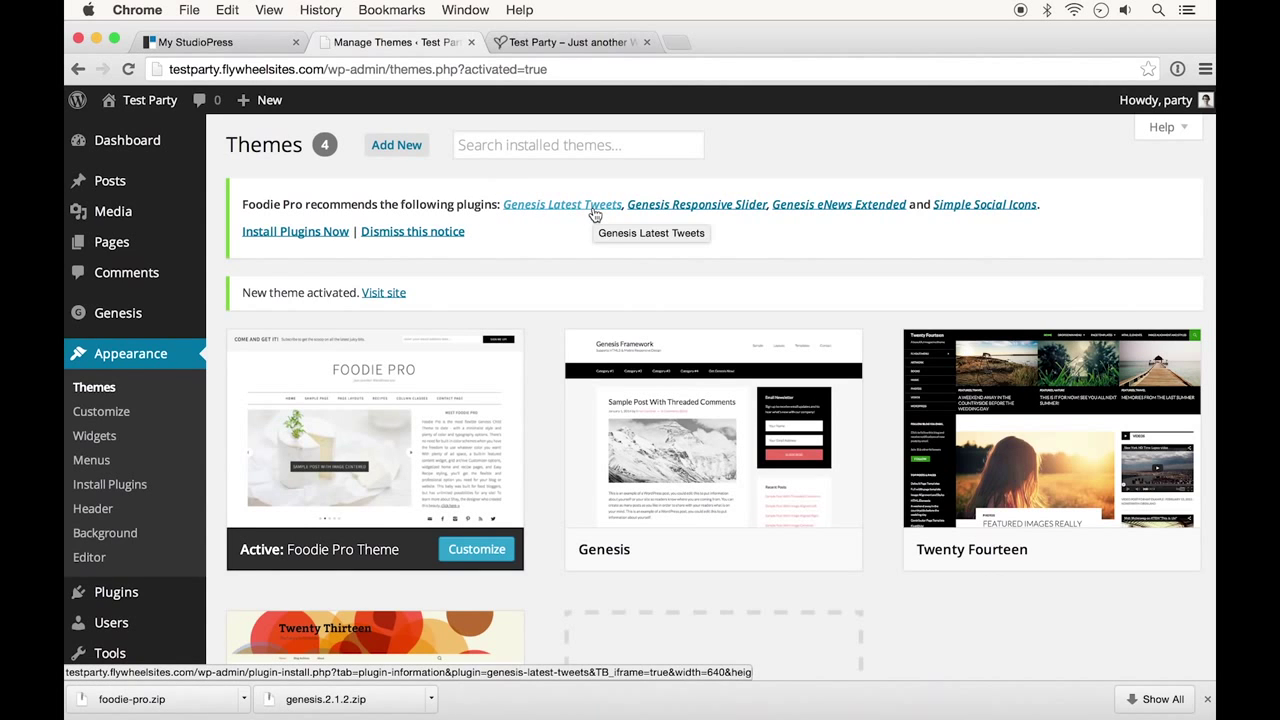
Step: Launch 'Install Plugins Now' to list Foodie Pro's four recommended plugins
{"action": "left_click", "coordinate": [296, 232]}
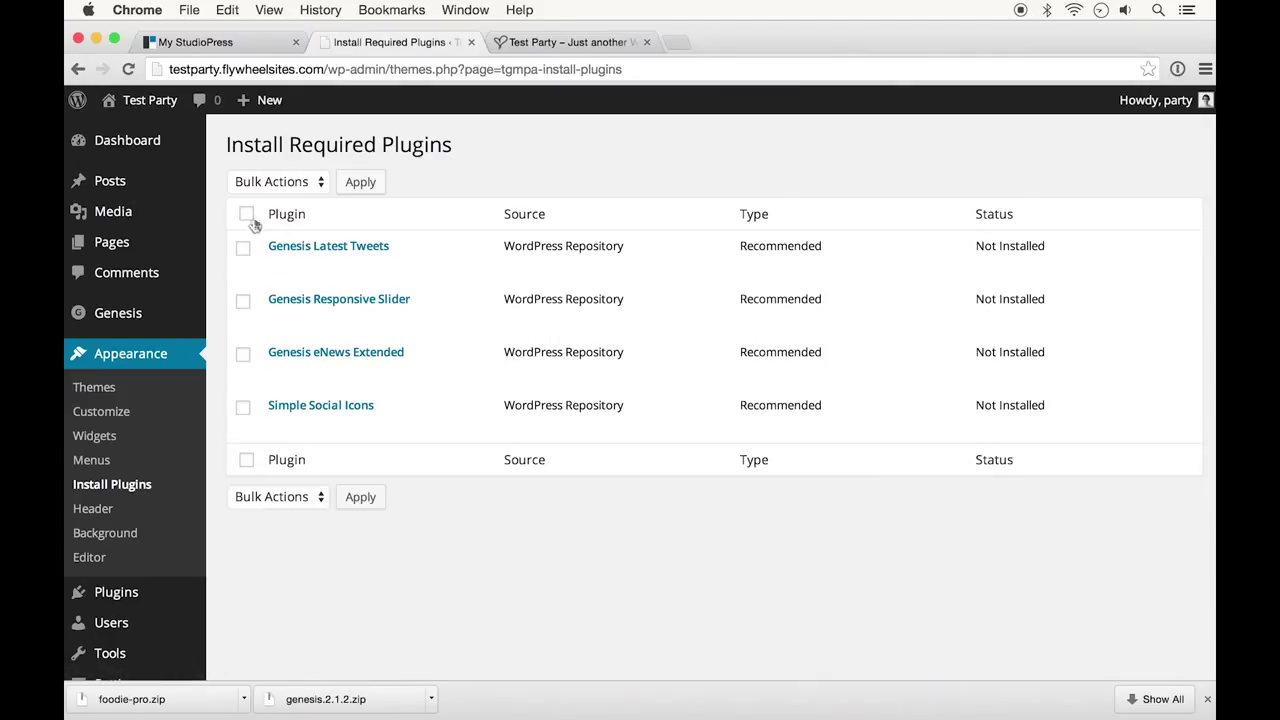
Step: Select all four recommended plugins and bulk-install and activate them
{"action": "left_click", "coordinate": [248, 212]}
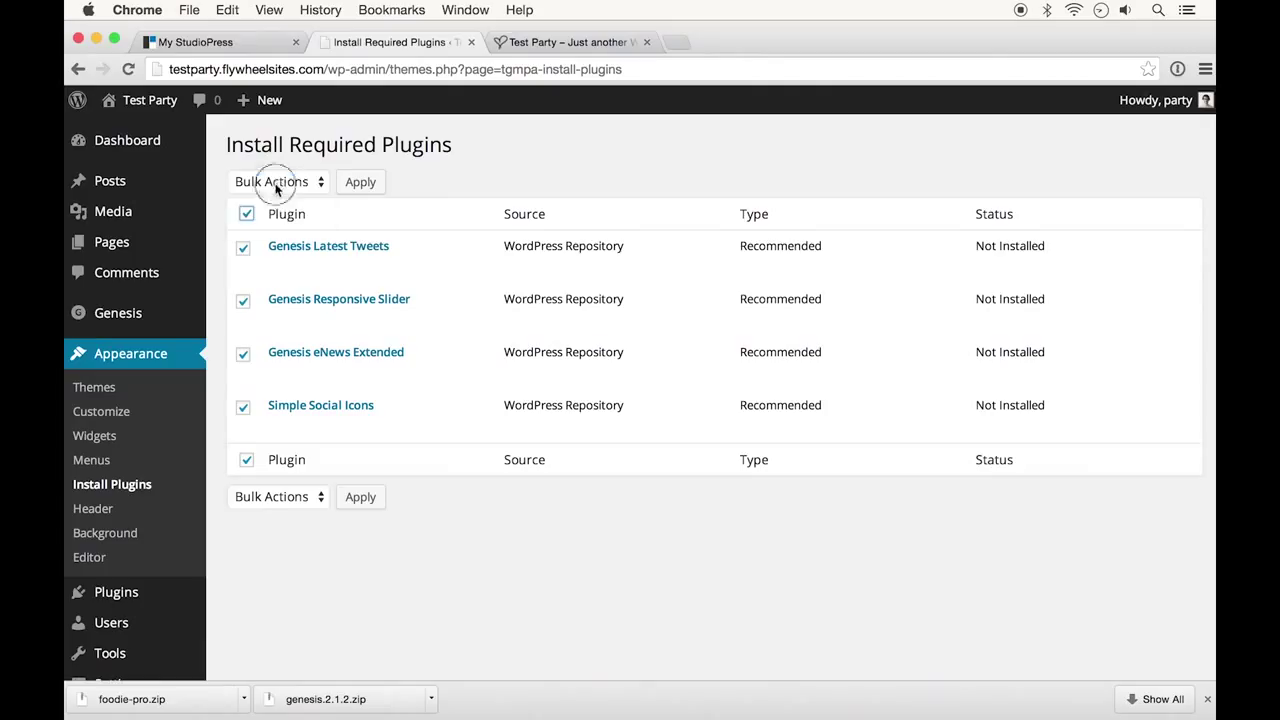
{"action": "left_click", "coordinate": [278, 180]}
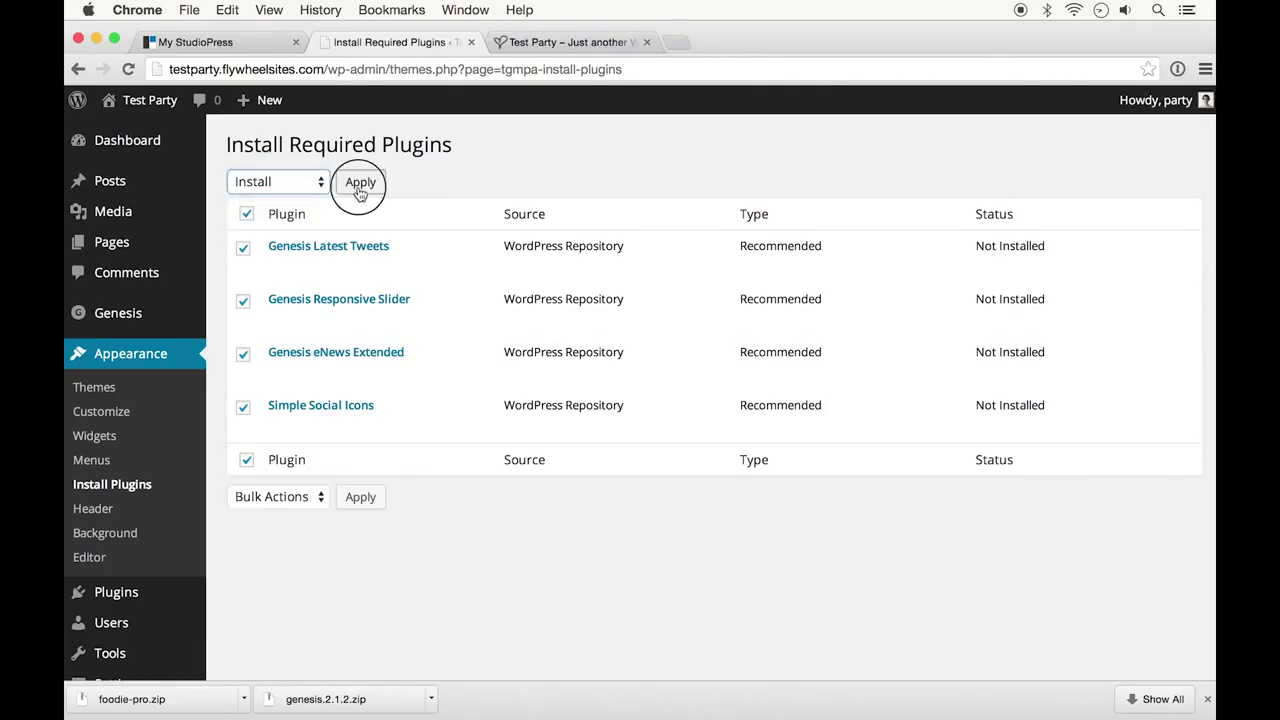
{"action": "left_click", "coordinate": [360, 180]}
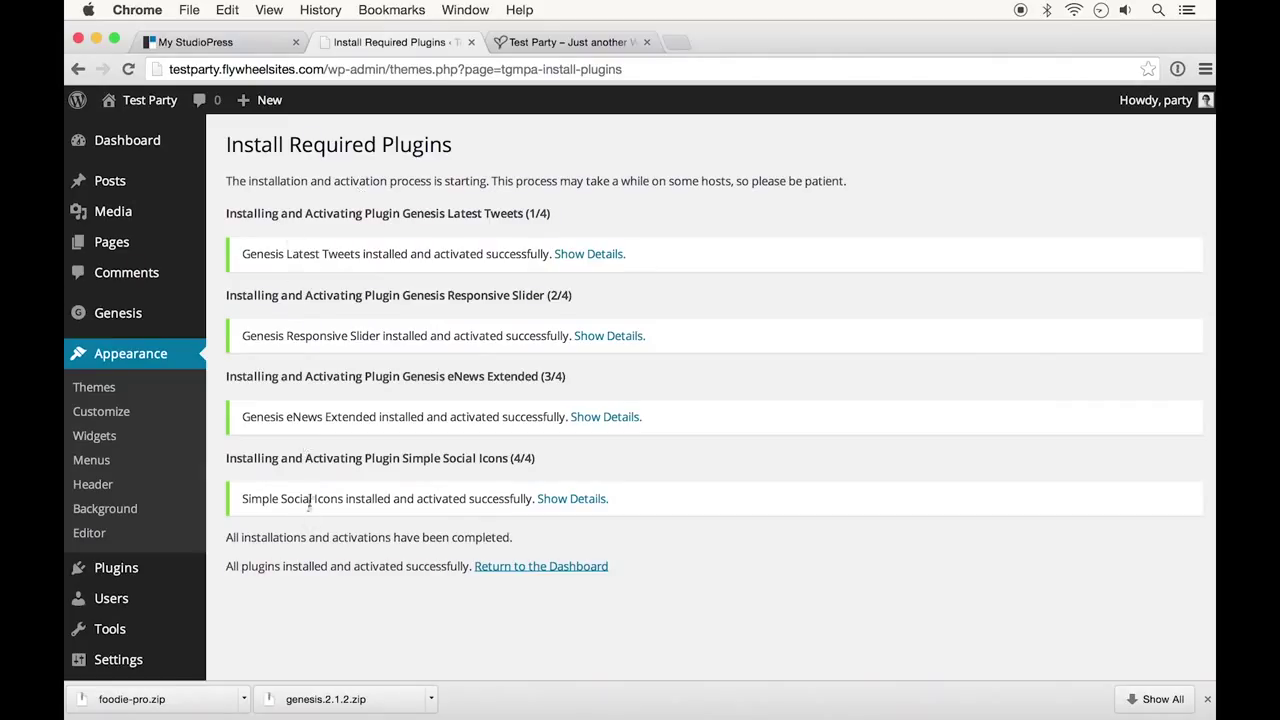
{"action": "scroll", "scroll_direction": "down", "scroll_amount": 3}
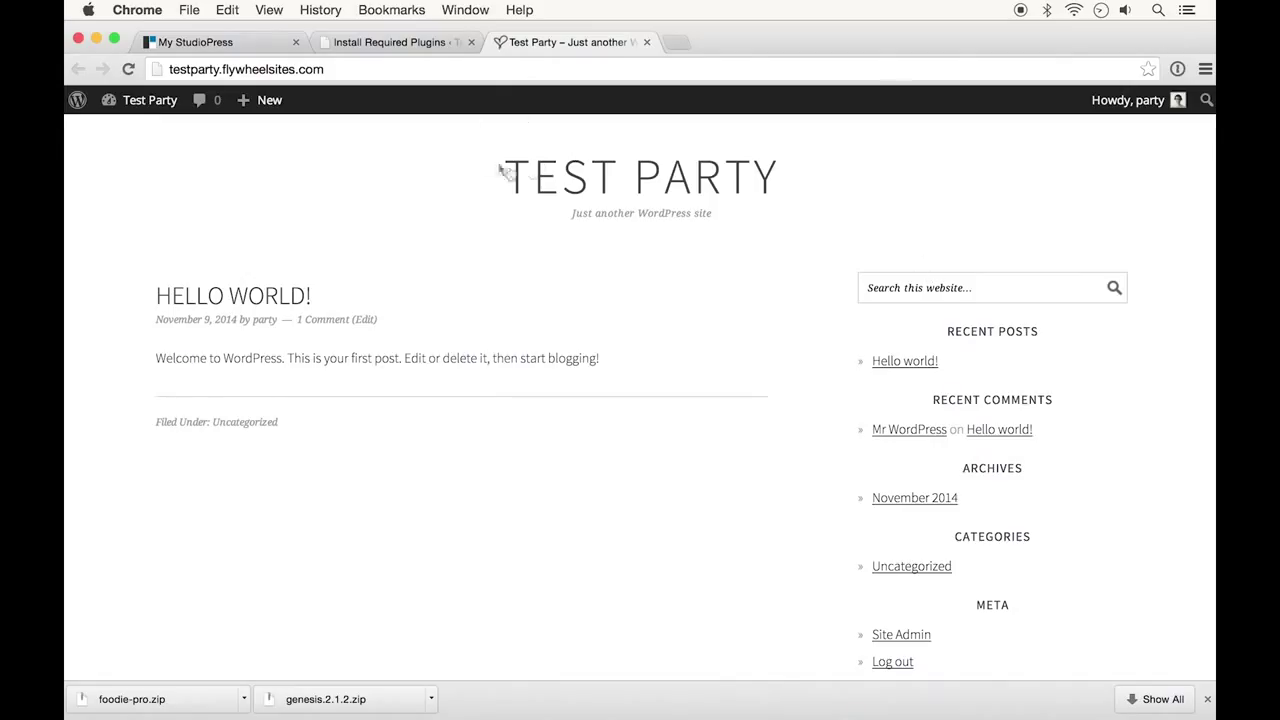
{"action": "mouse_move", "coordinate": [208, 296]}
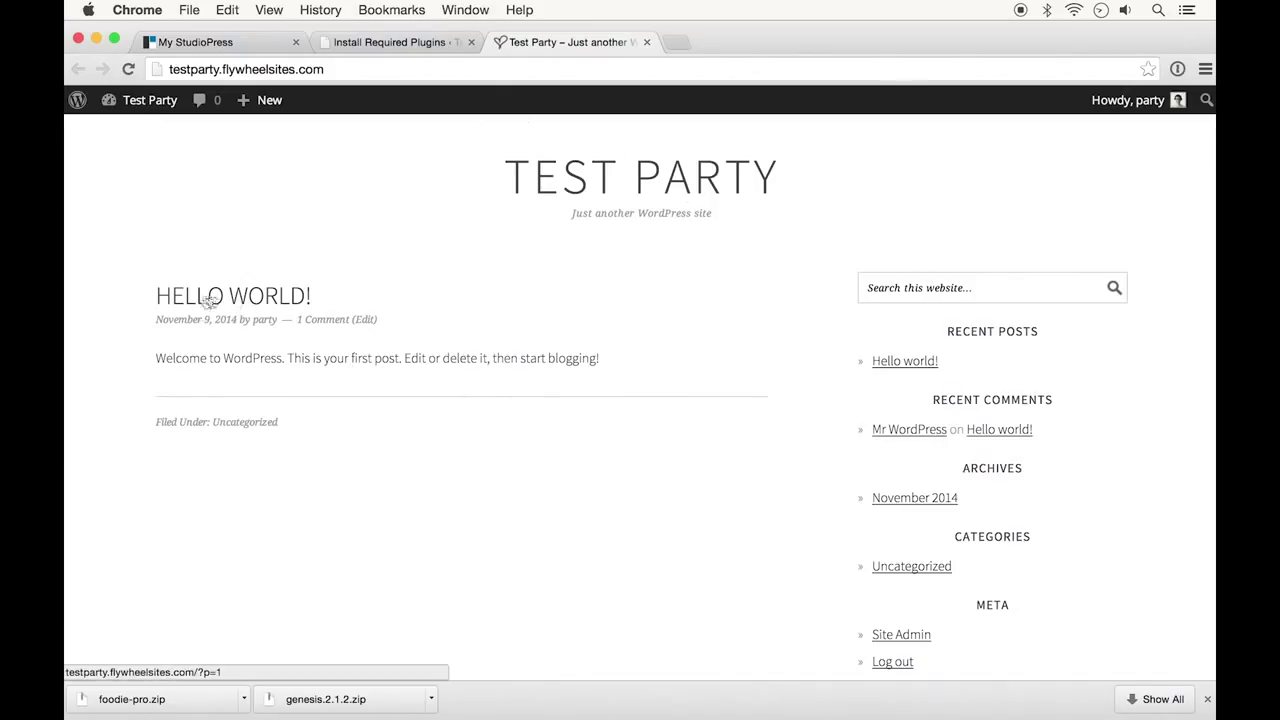
{"action": "mouse_move", "coordinate": [196, 308]}
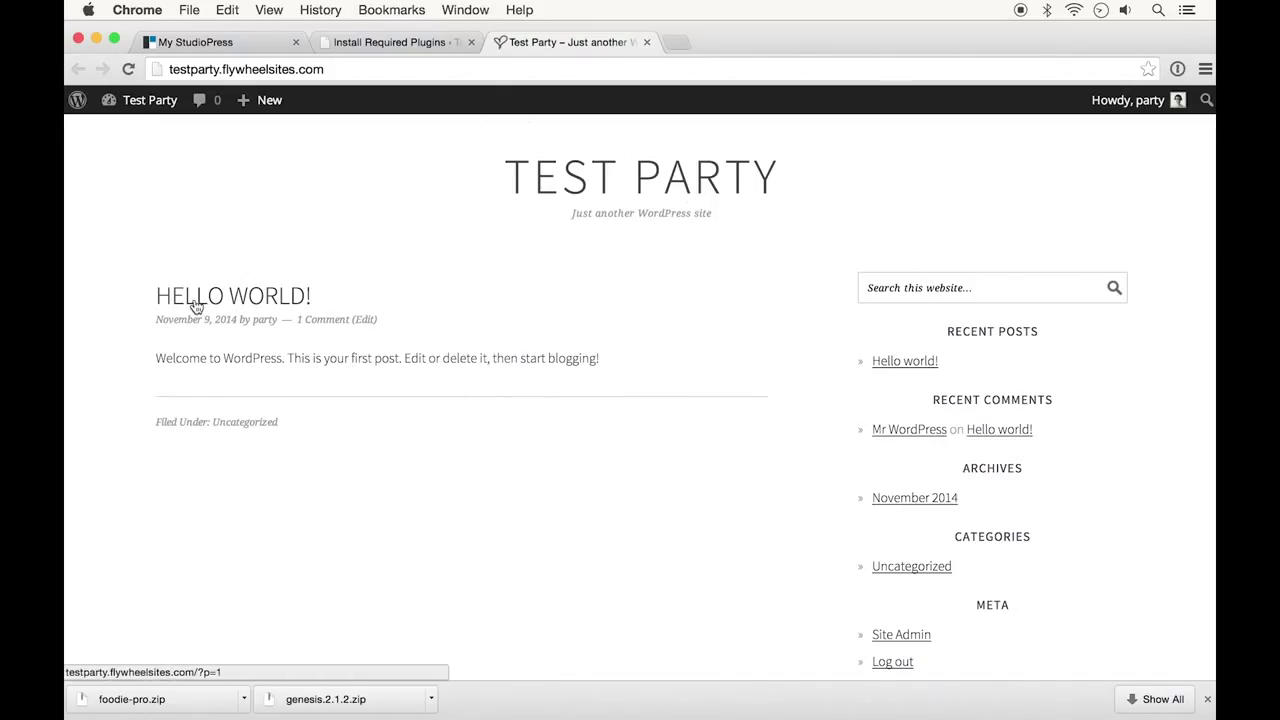